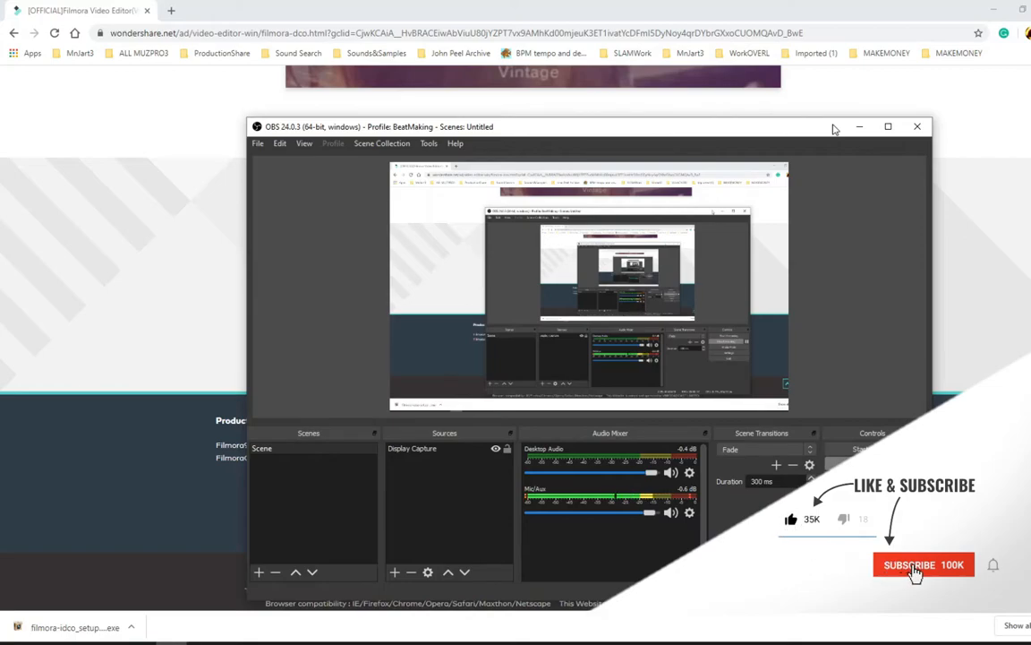
Close the video editor window and move the OBS recorder window a little higher
{"action": "left_click", "coordinate": [924, 564]}
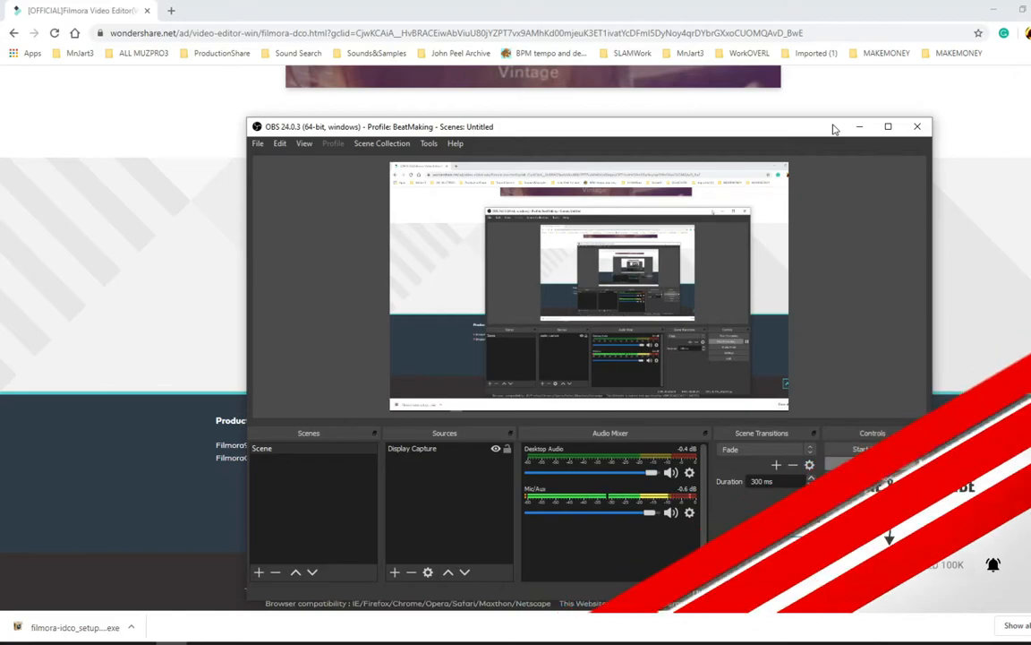
{"action": "left_click", "coordinate": [878, 448]}
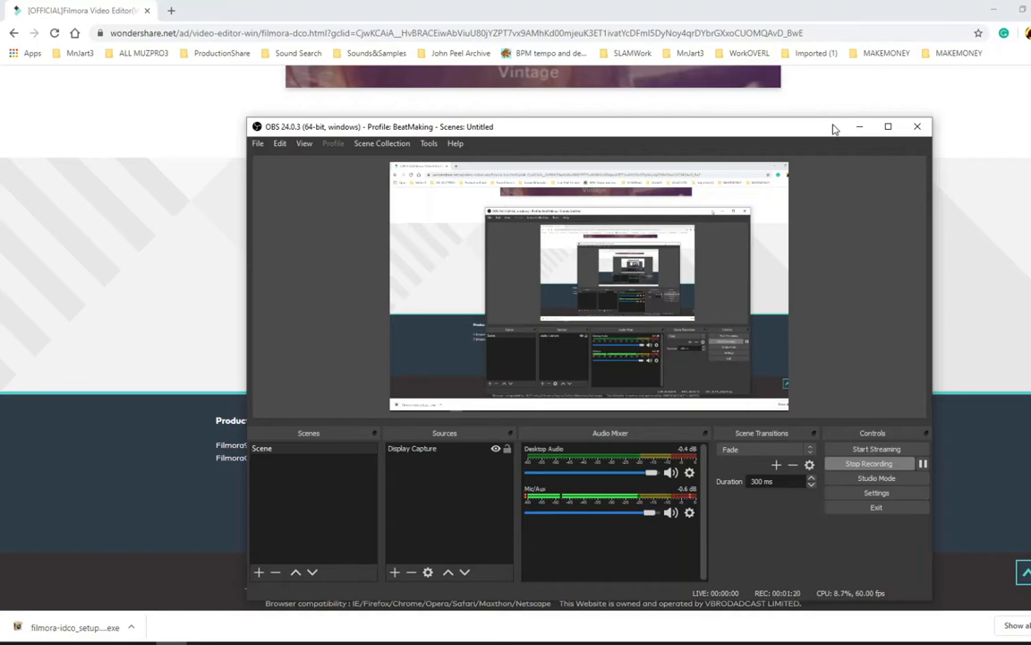
{"action": "mouse_move", "coordinate": [473, 226]}
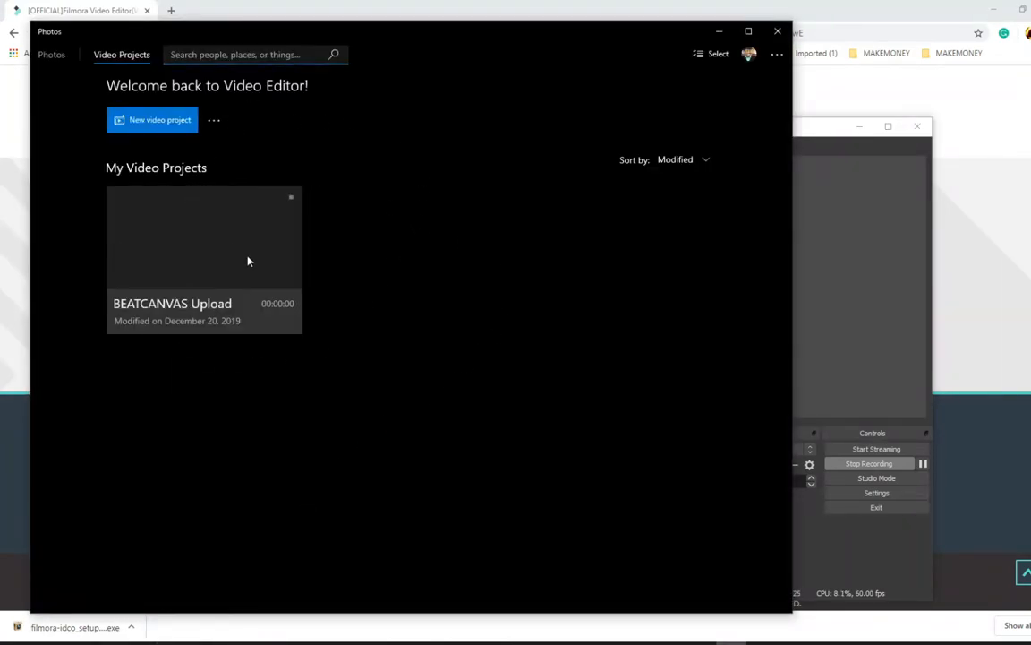
{"action": "mouse_move", "coordinate": [778, 32]}
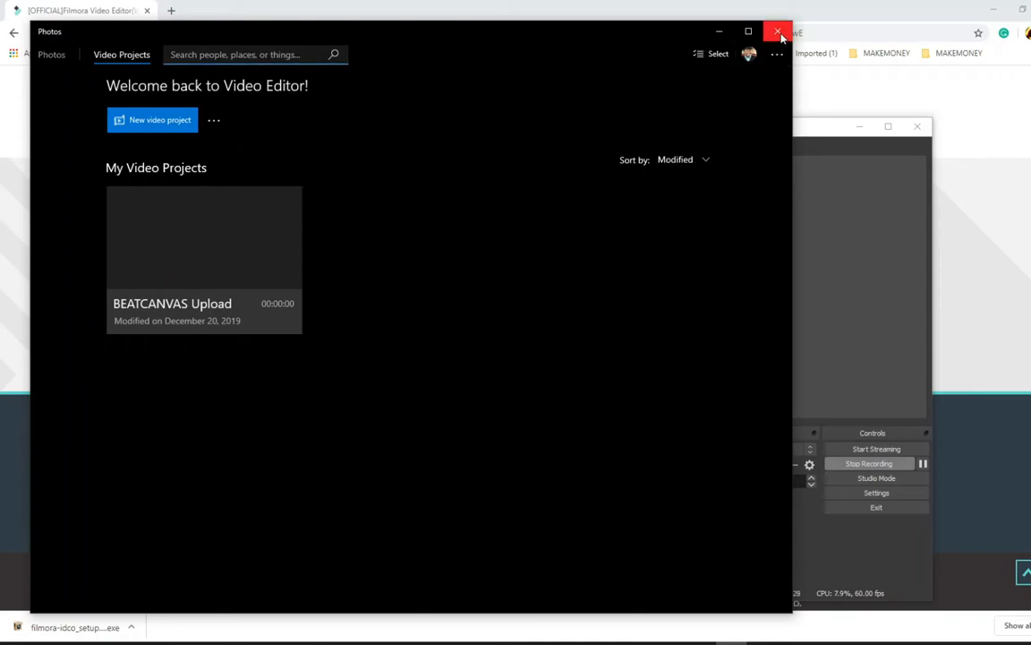
{"action": "left_click", "coordinate": [777, 32]}
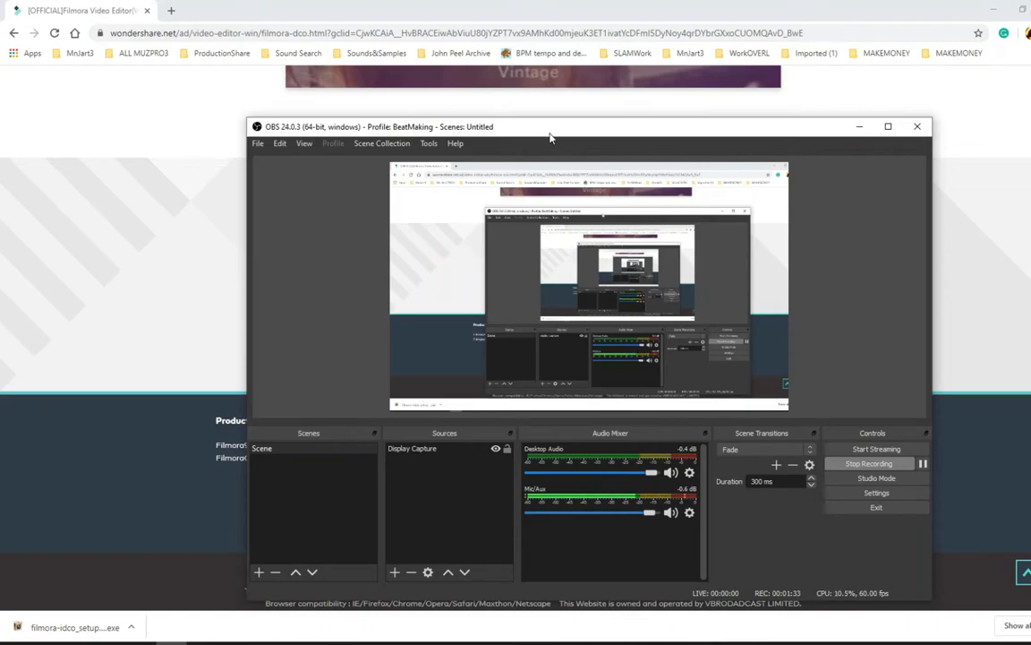
{"action": "left_click_drag", "start_coordinate": [588, 126], "coordinate": [519, 81]}
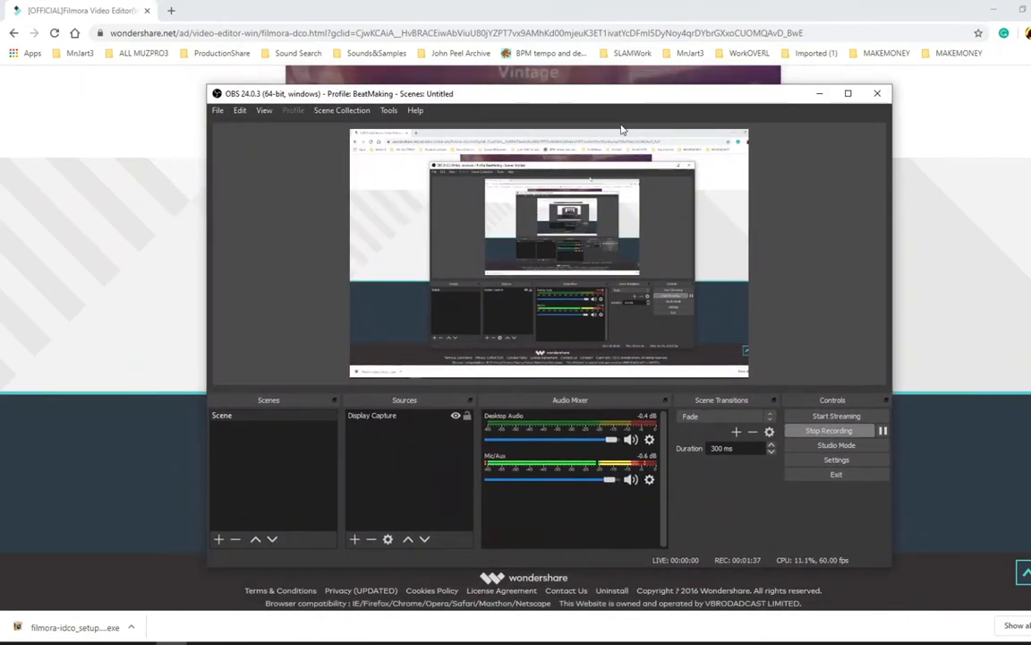
Review the OBS video and output recording settings and close them without changes
{"action": "left_click", "coordinate": [217, 111]}
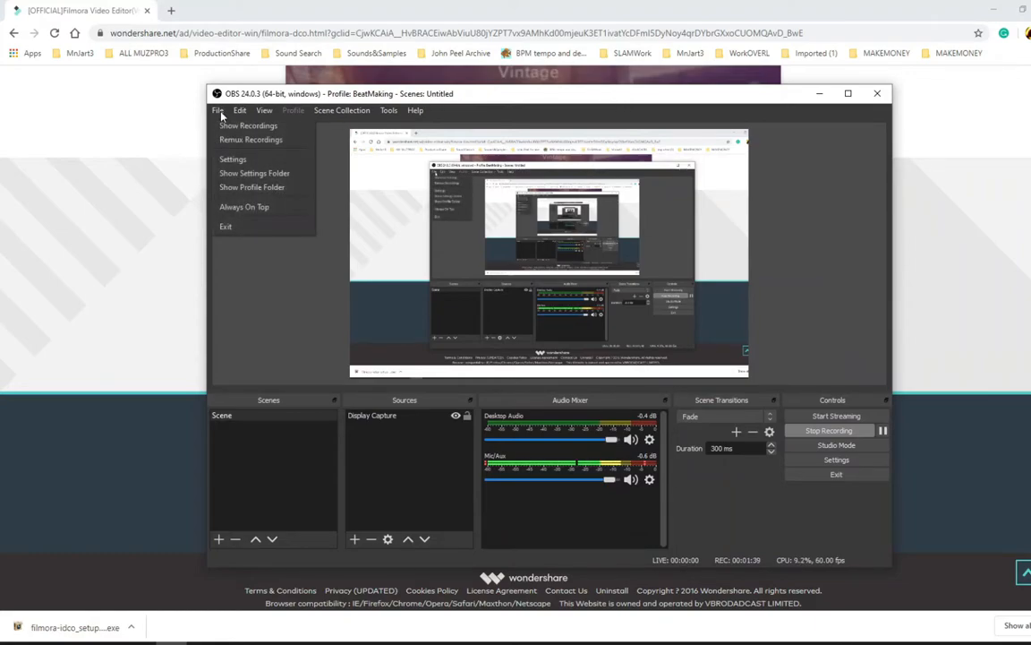
{"action": "left_click", "coordinate": [233, 158]}
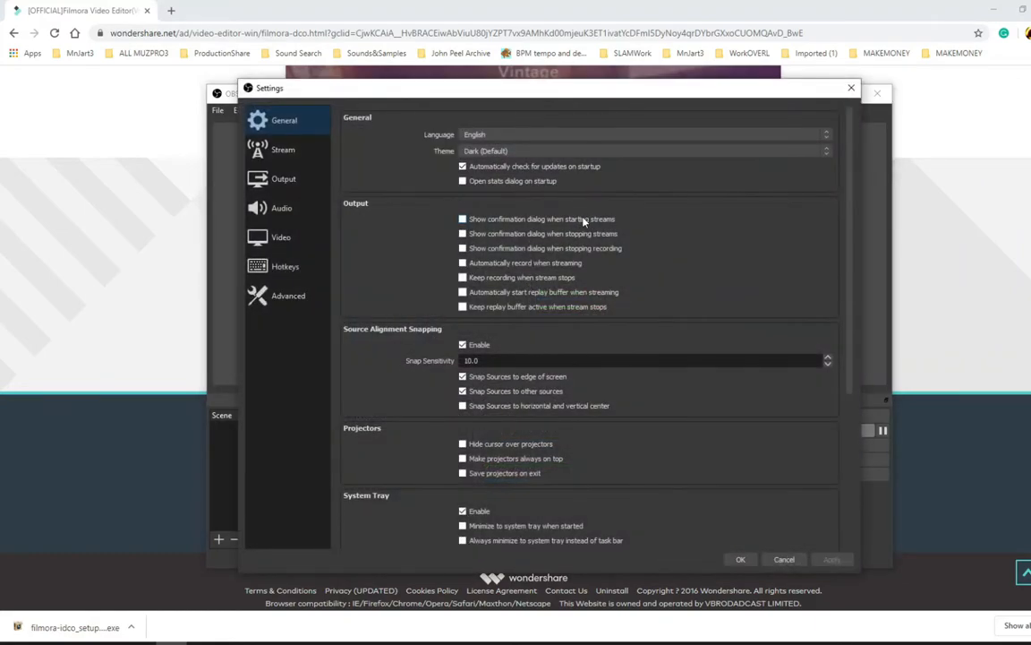
{"action": "left_click", "coordinate": [281, 237]}
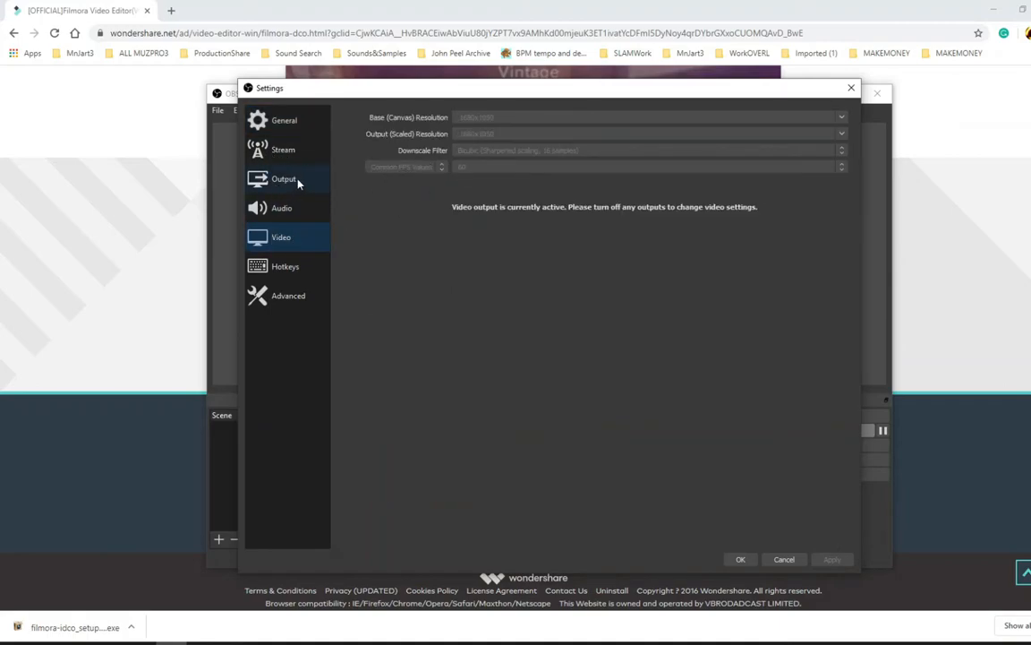
{"action": "left_click", "coordinate": [283, 179]}
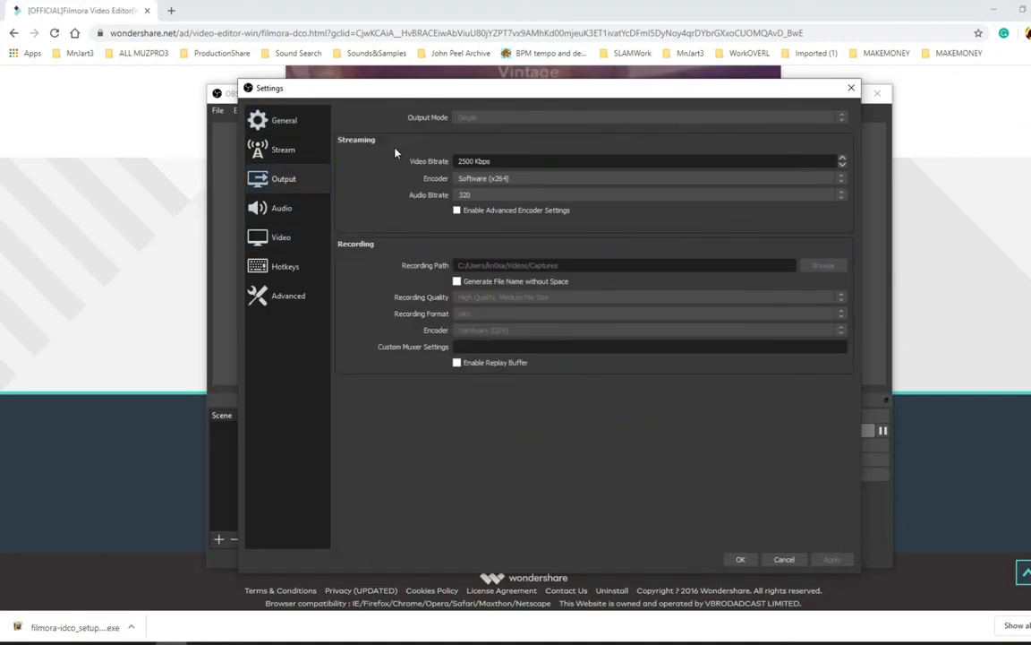
{"action": "mouse_move", "coordinate": [476, 118]}
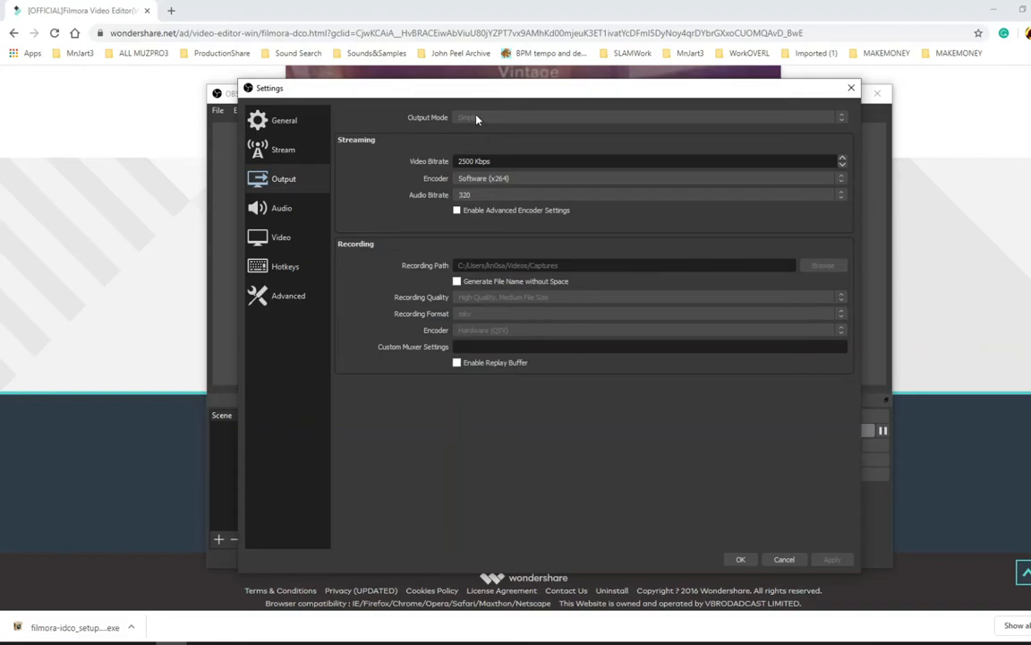
{"action": "mouse_move", "coordinate": [557, 209]}
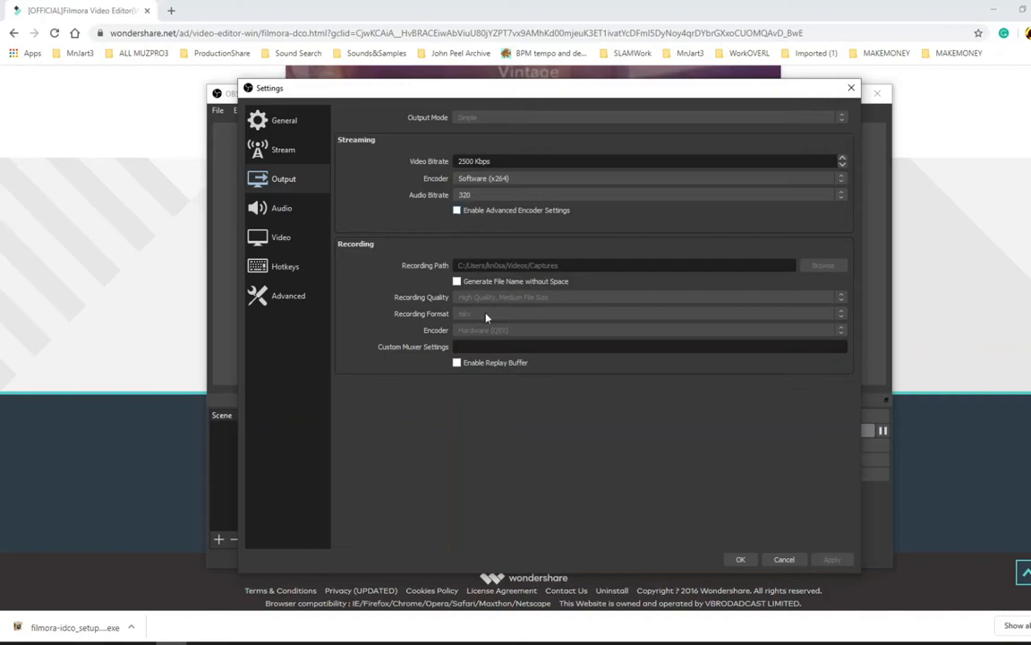
{"action": "mouse_move", "coordinate": [505, 319]}
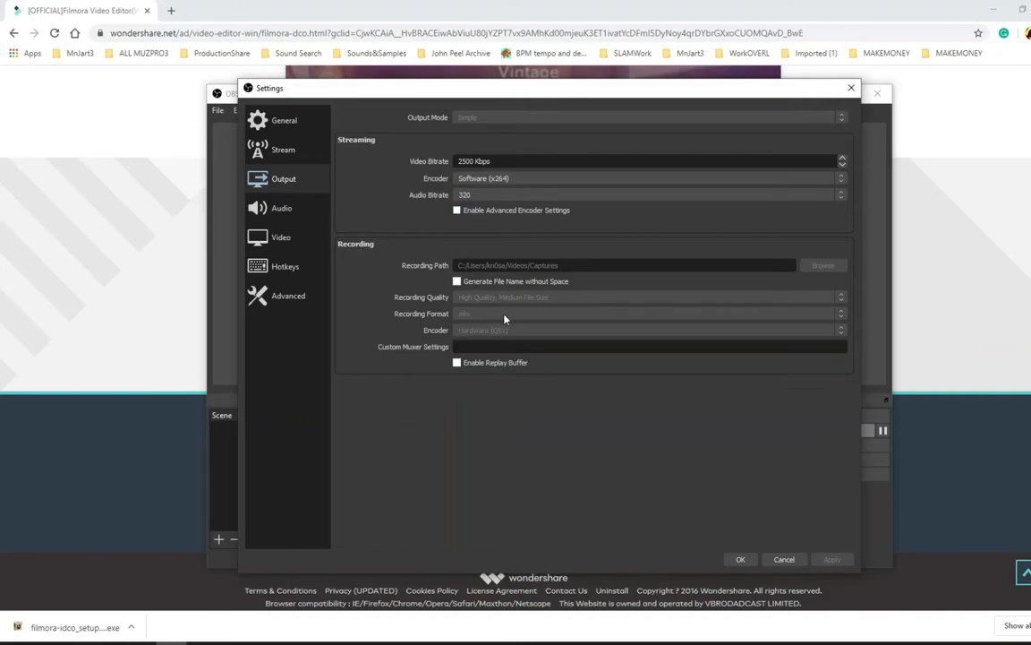
{"action": "mouse_move", "coordinate": [848, 100]}
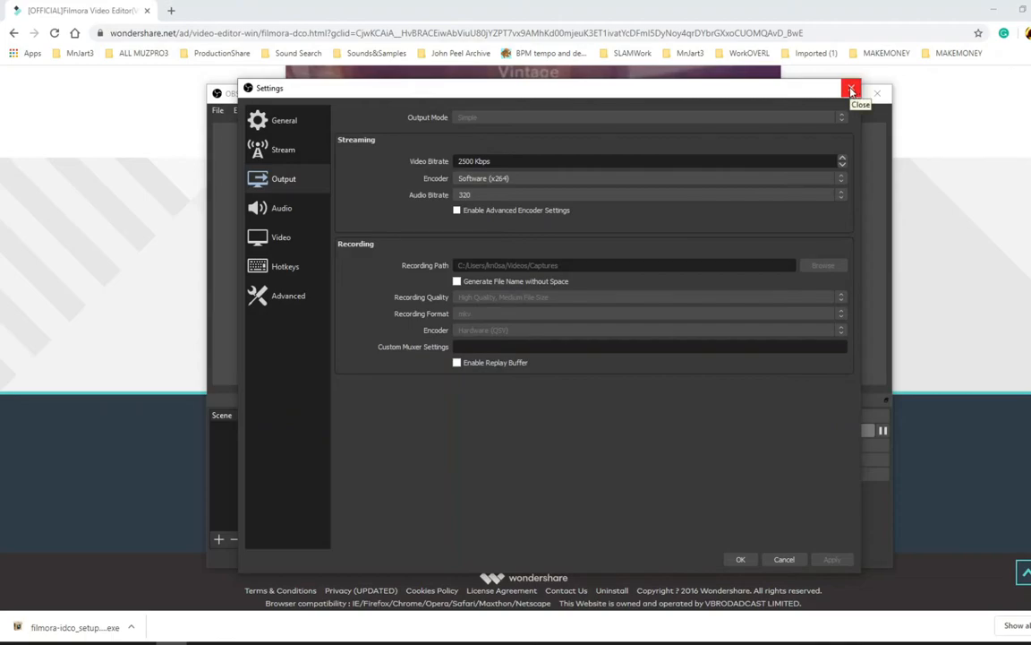
{"action": "left_click", "coordinate": [853, 93]}
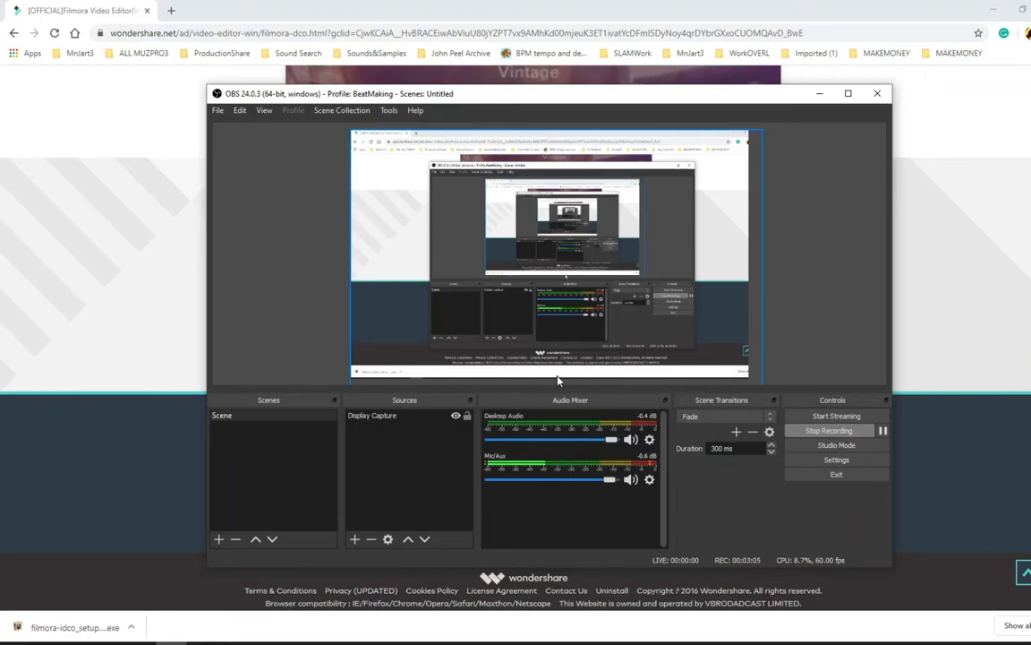
{"action": "mouse_move", "coordinate": [367, 565]}
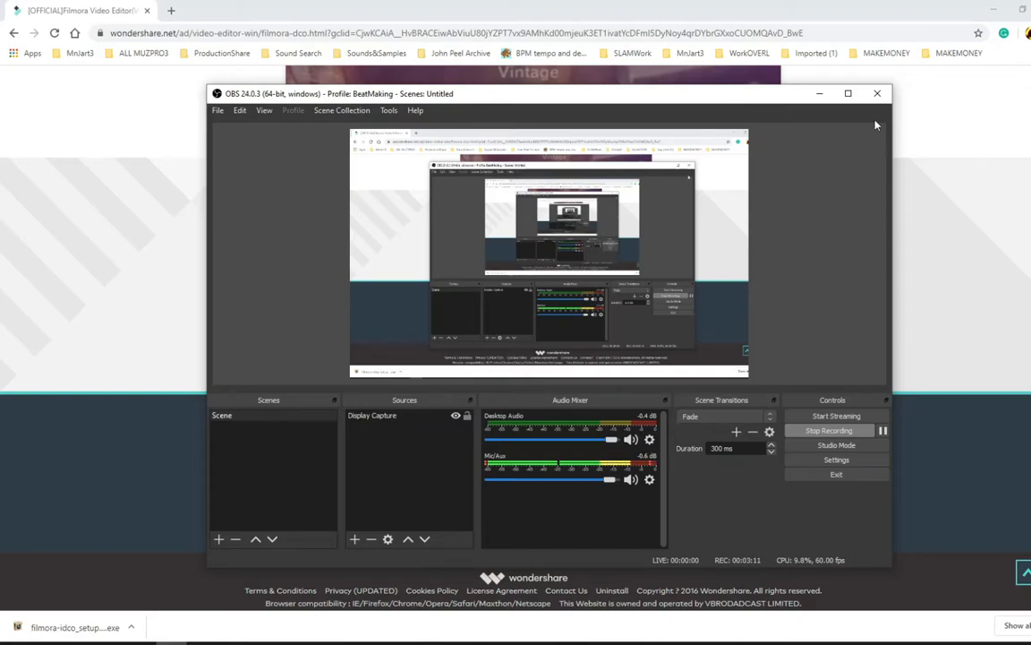
Minimize OBS and scroll the Filmora9 page back up to its top banner
{"action": "left_click", "coordinate": [877, 93]}
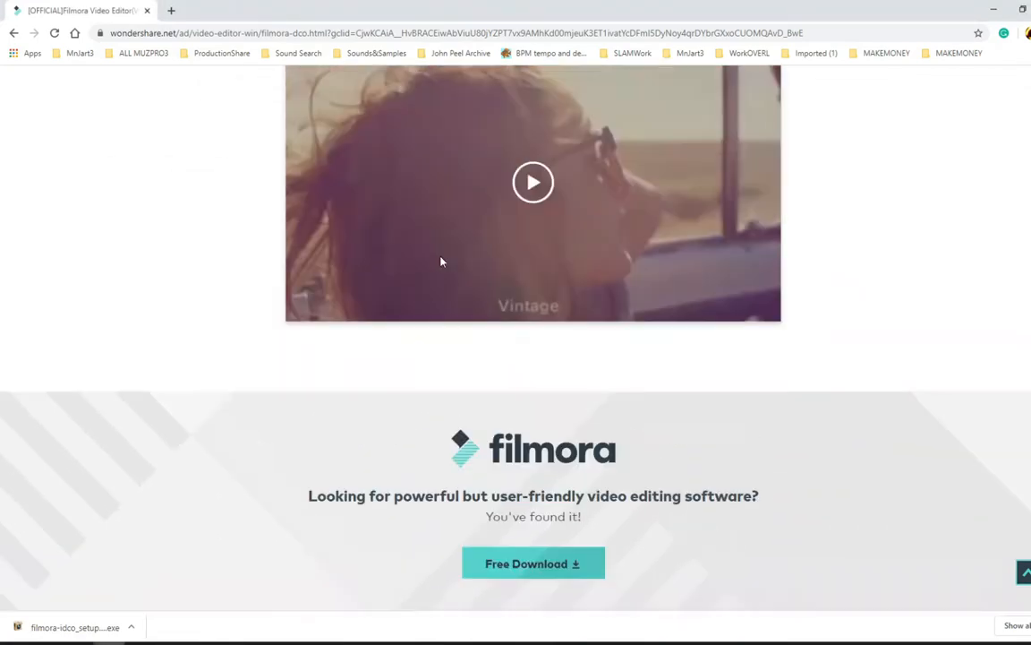
{"action": "scroll", "scroll_direction": "down", "scroll_amount": 3}
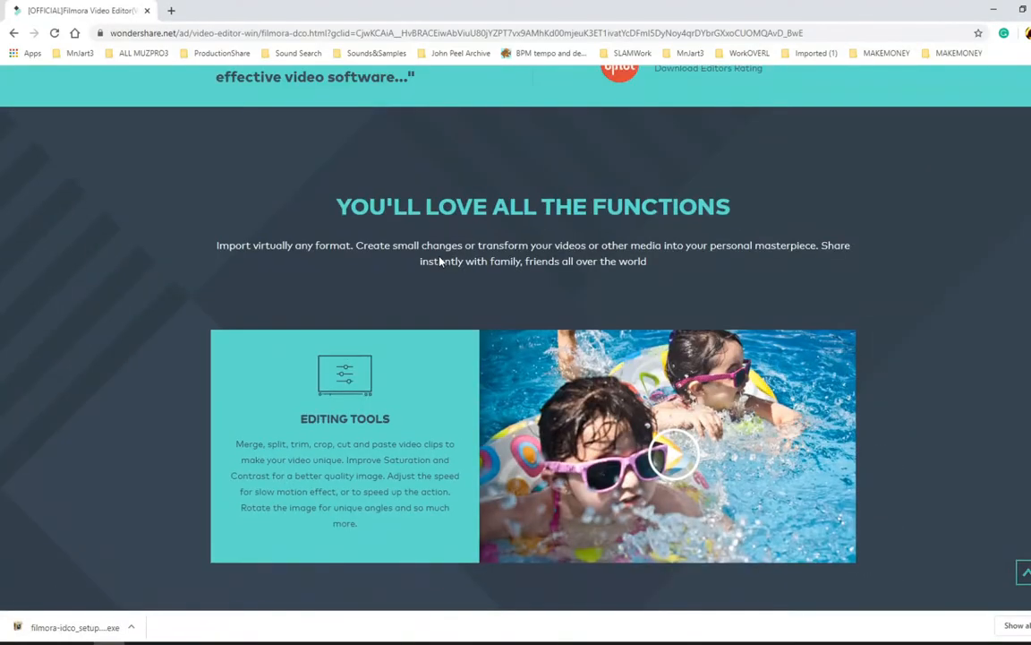
{"action": "scroll", "scroll_direction": "up", "scroll_amount": 3}
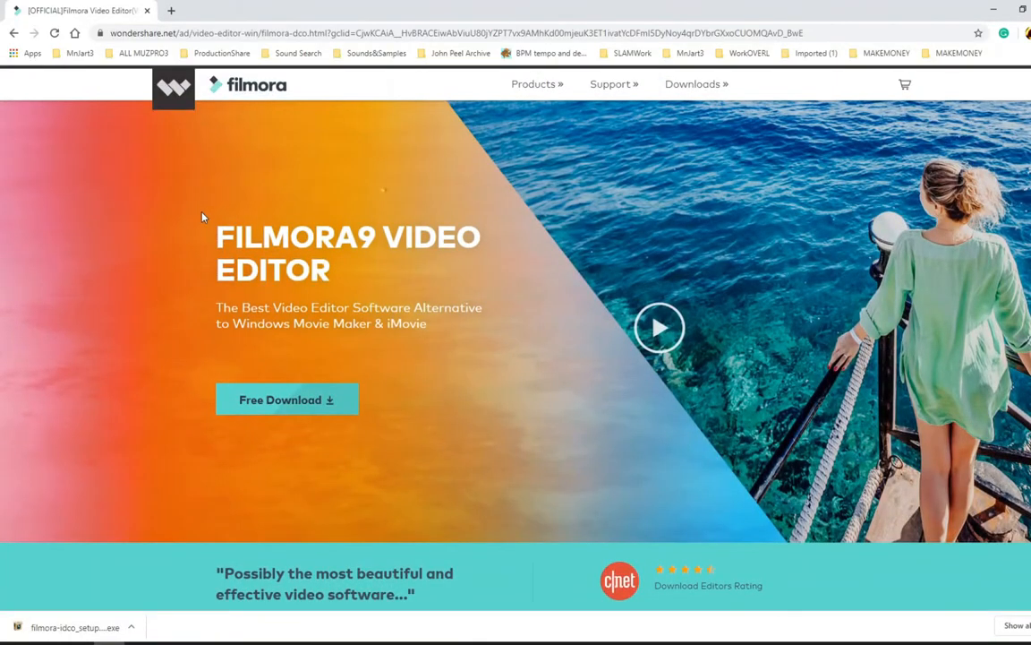
{"action": "mouse_move", "coordinate": [290, 366]}
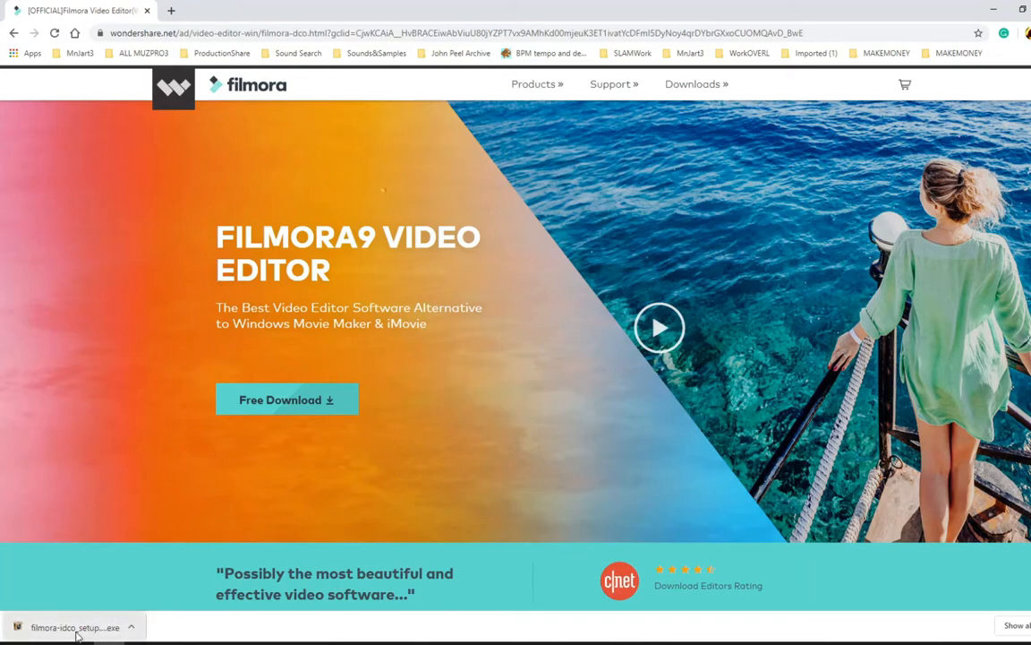
Launch the downloaded Filmora setup file and start installing Filmora 9
{"action": "left_click", "coordinate": [75, 627]}
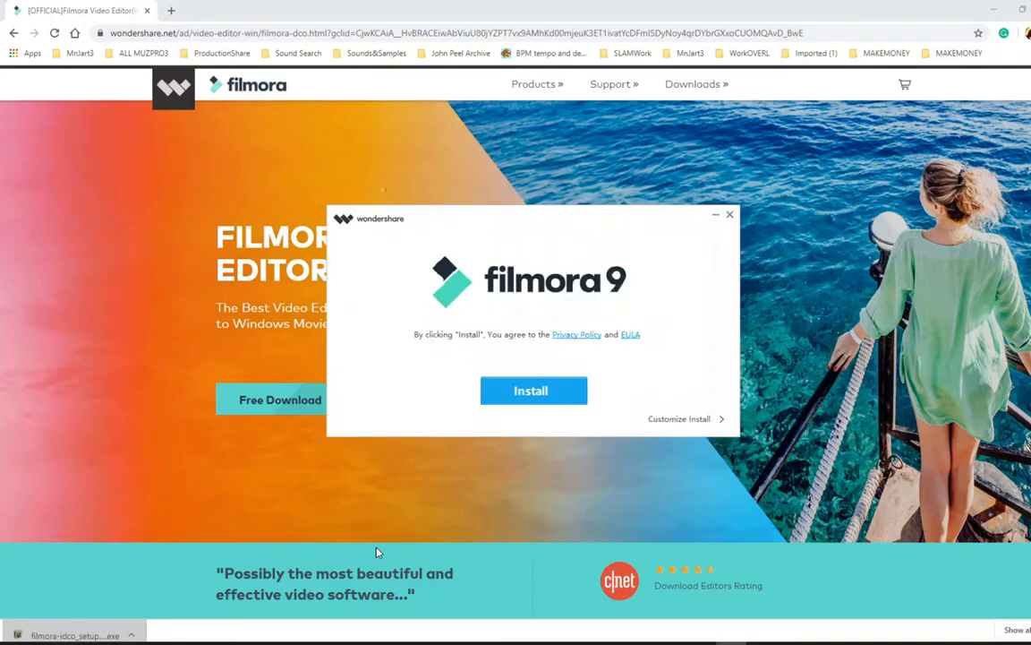
{"action": "mouse_move", "coordinate": [663, 419]}
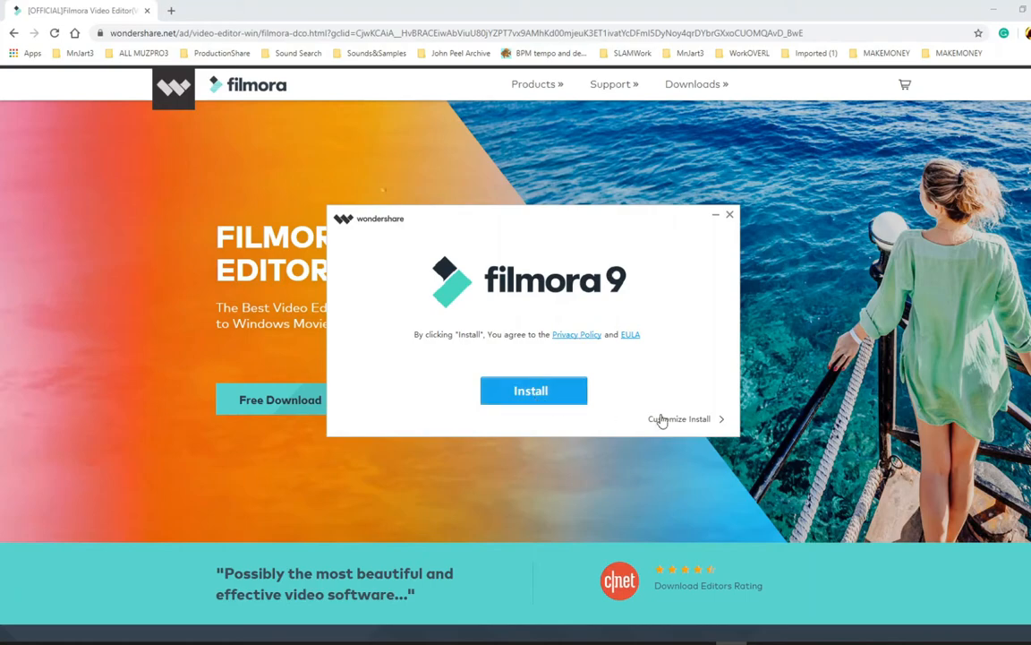
{"action": "left_click", "coordinate": [680, 419]}
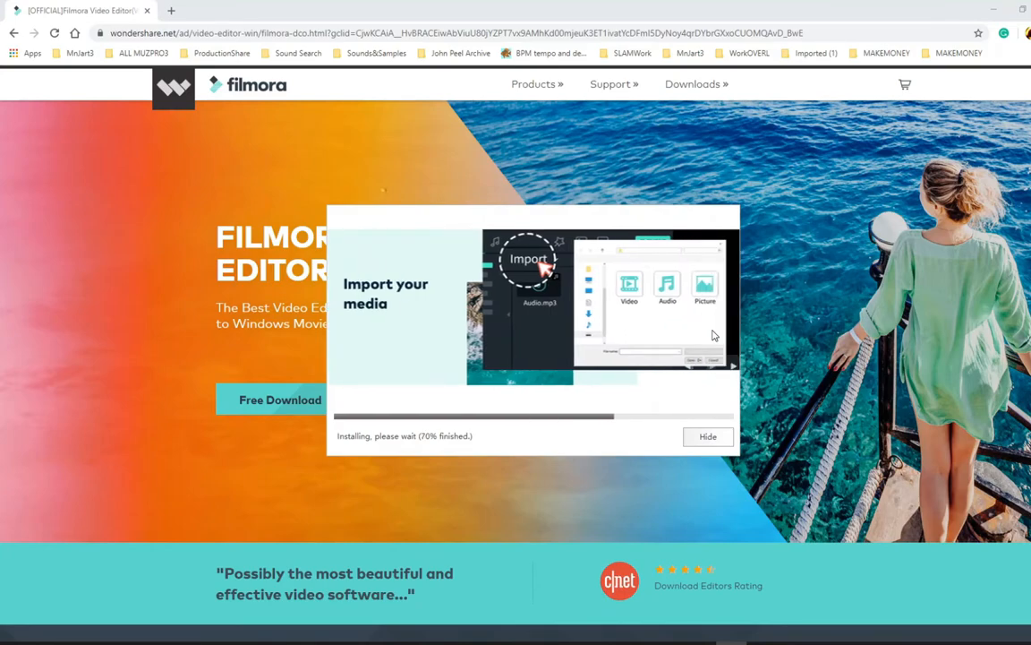
{"action": "mouse_move", "coordinate": [720, 330]}
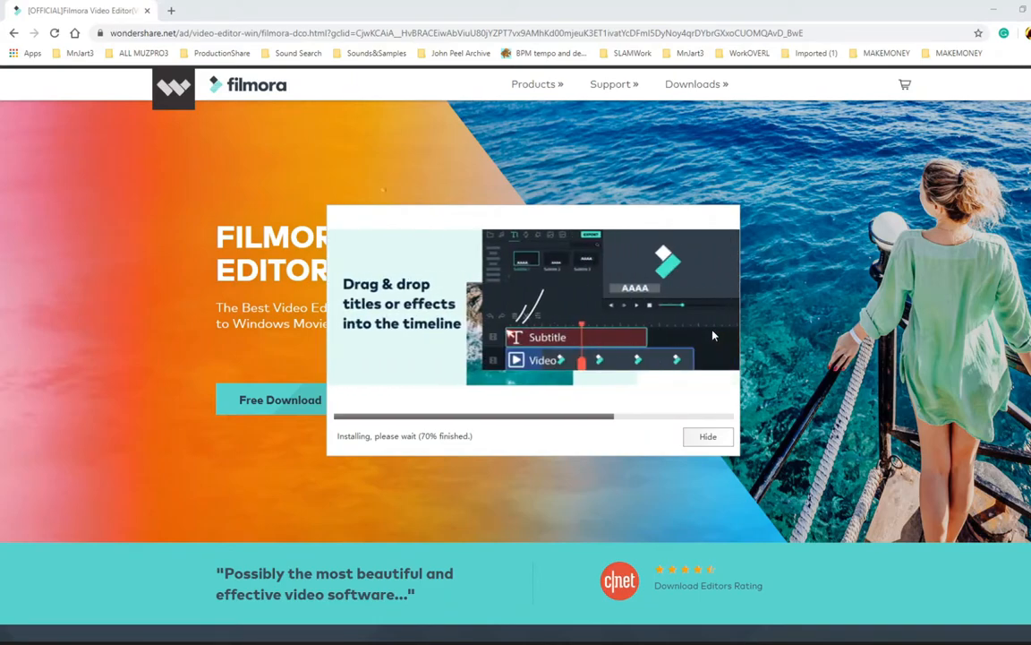
{"action": "mouse_move", "coordinate": [813, 280]}
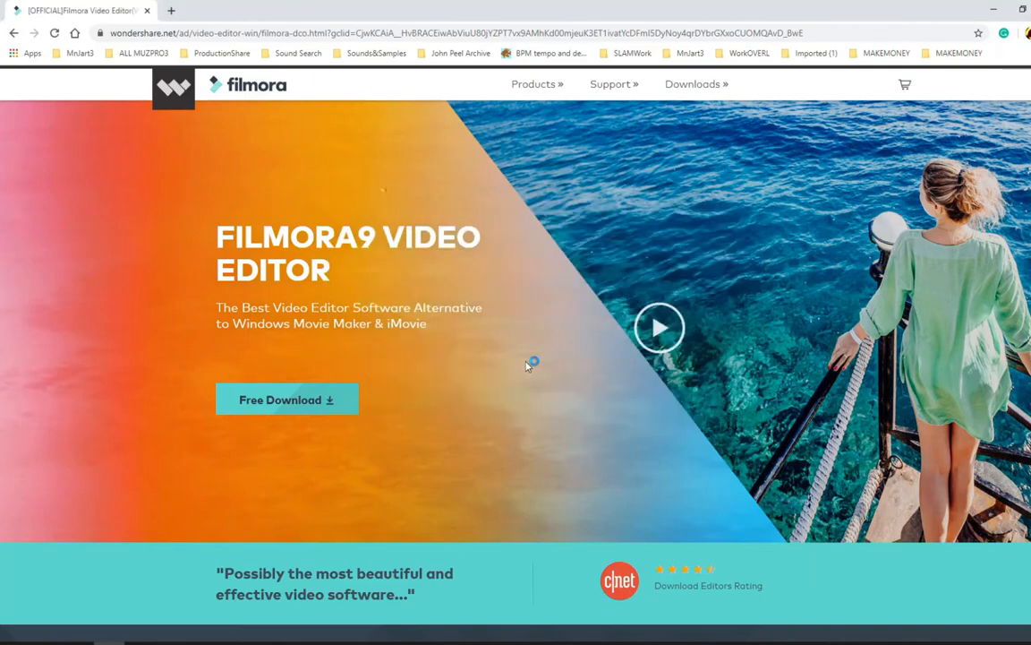
Dismiss the notification prompt and scroll through the 10 Seconds User Guide to the footer and back
{"action": "left_click", "coordinate": [286, 399]}
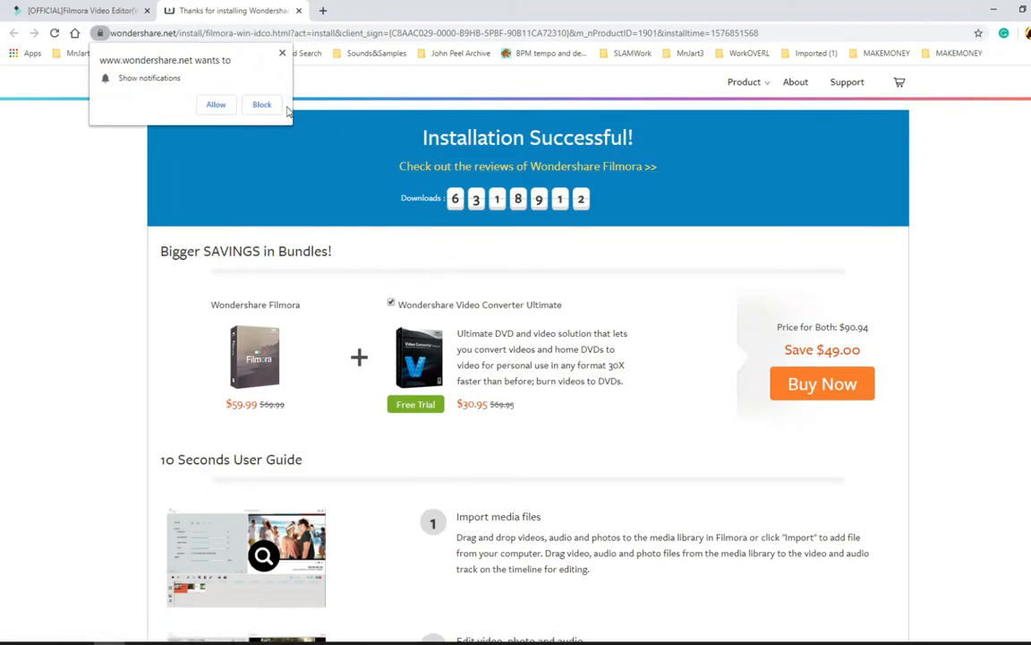
{"action": "mouse_move", "coordinate": [279, 78]}
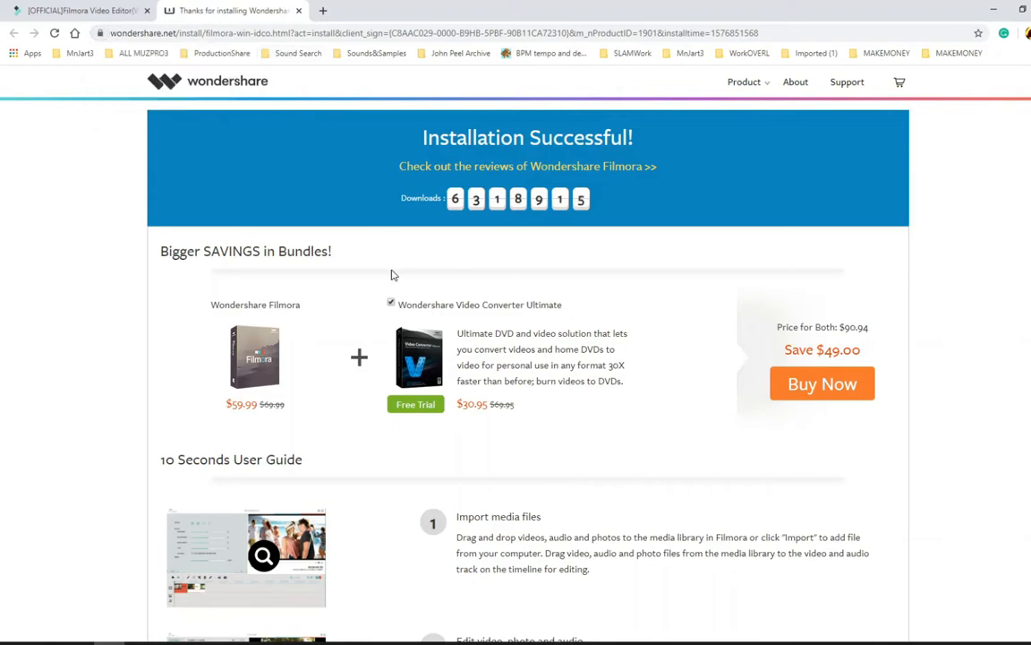
{"action": "scroll", "scroll_direction": "down", "scroll_amount": 3}
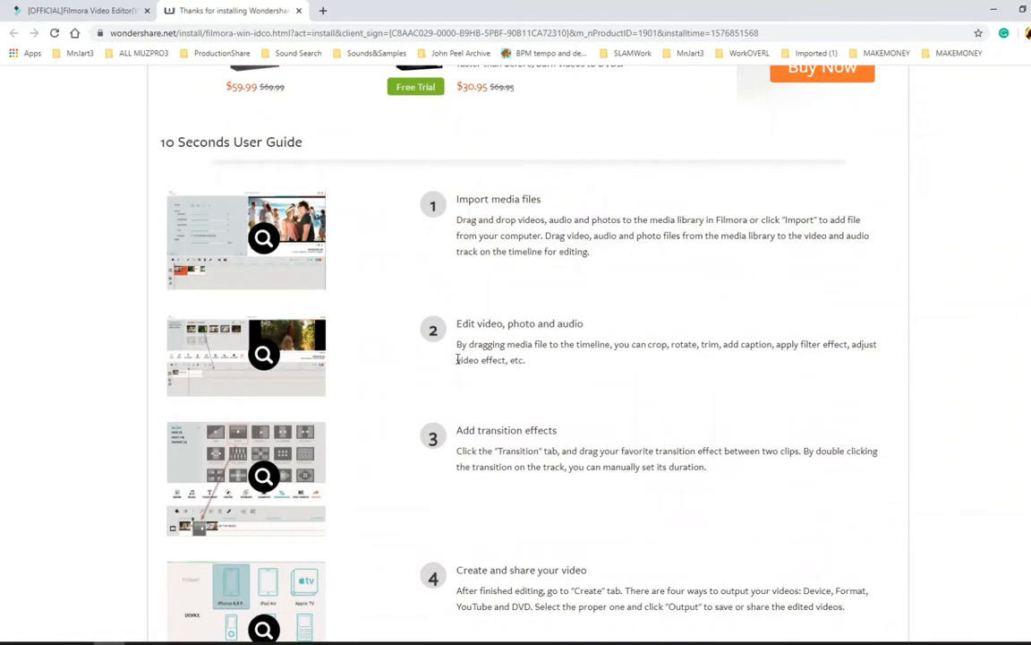
{"action": "scroll", "scroll_direction": "down", "scroll_amount": 3}
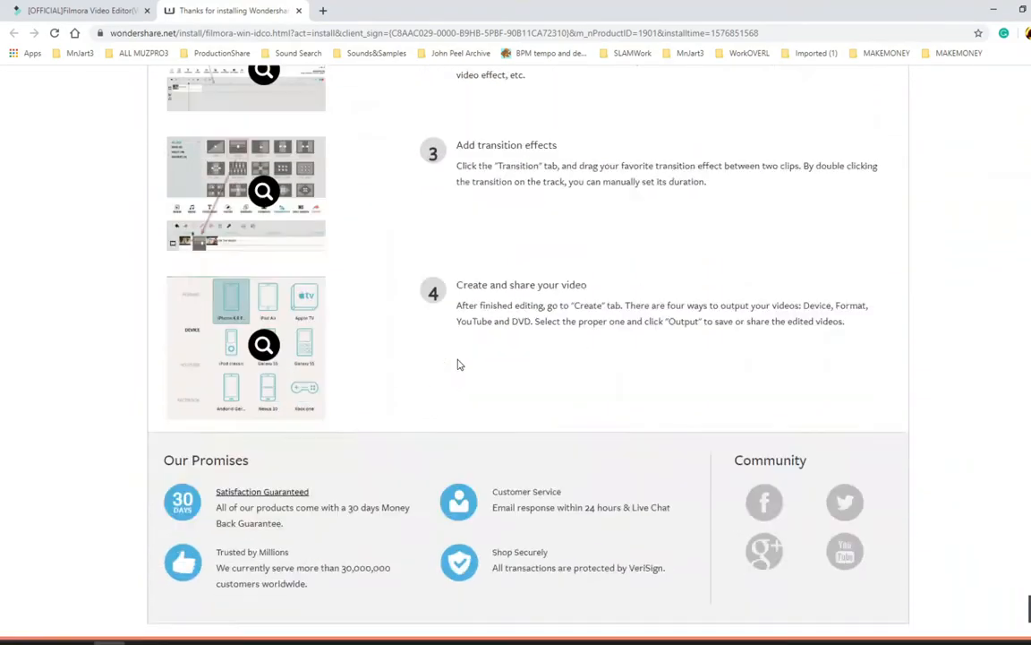
{"action": "scroll", "scroll_direction": "down", "scroll_amount": 3}
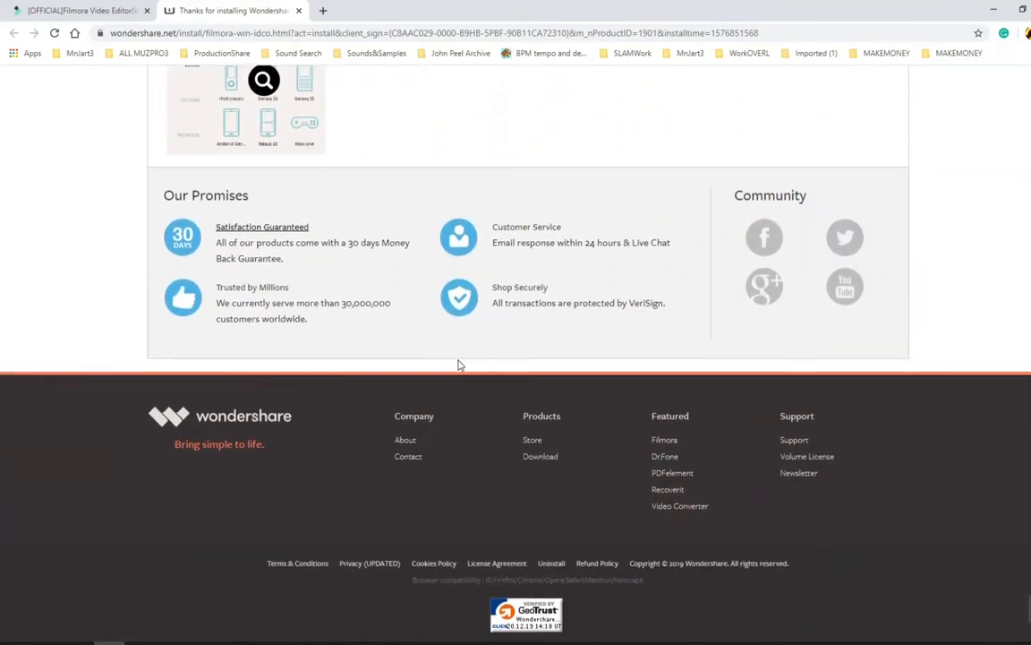
{"action": "scroll", "scroll_direction": "up", "scroll_amount": 3}
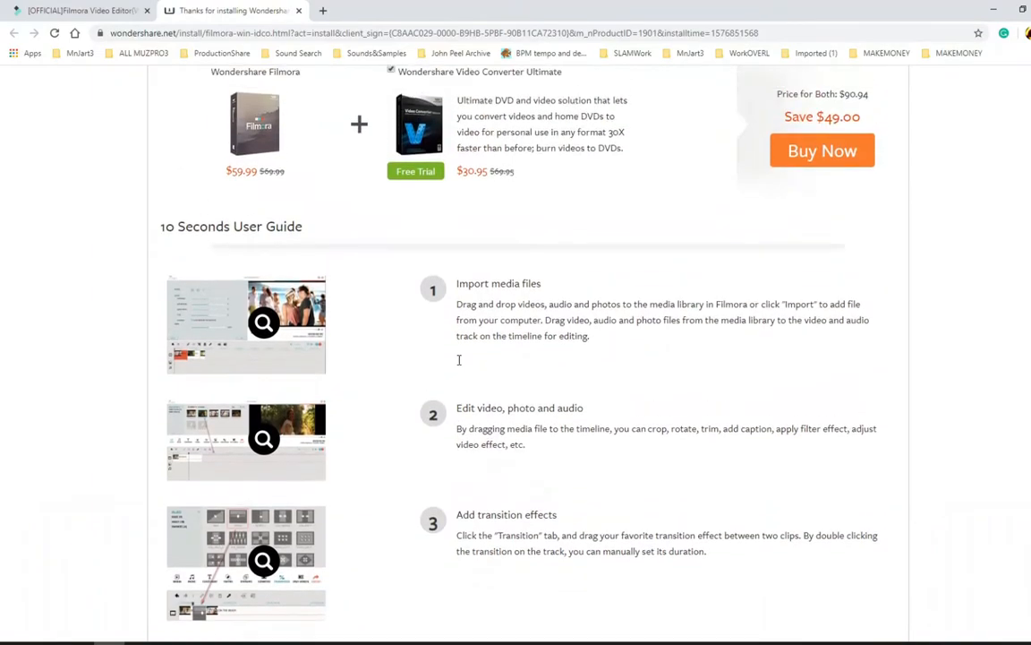
{"action": "scroll", "scroll_direction": "up", "scroll_amount": 3}
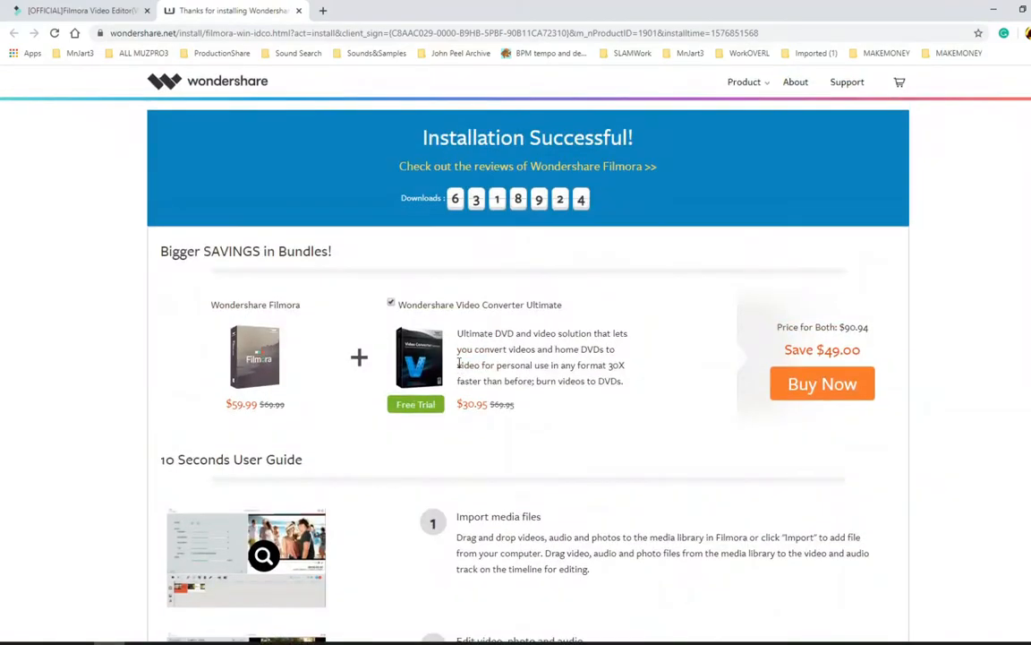
{"action": "scroll", "scroll_direction": "down", "scroll_amount": 3}
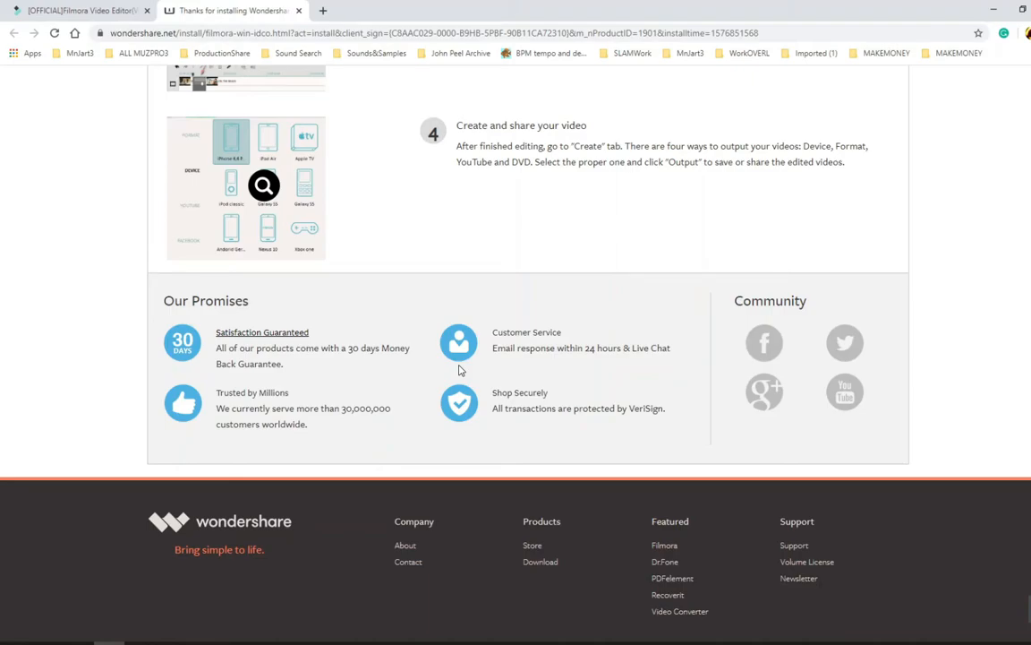
{"action": "mouse_move", "coordinate": [313, 462]}
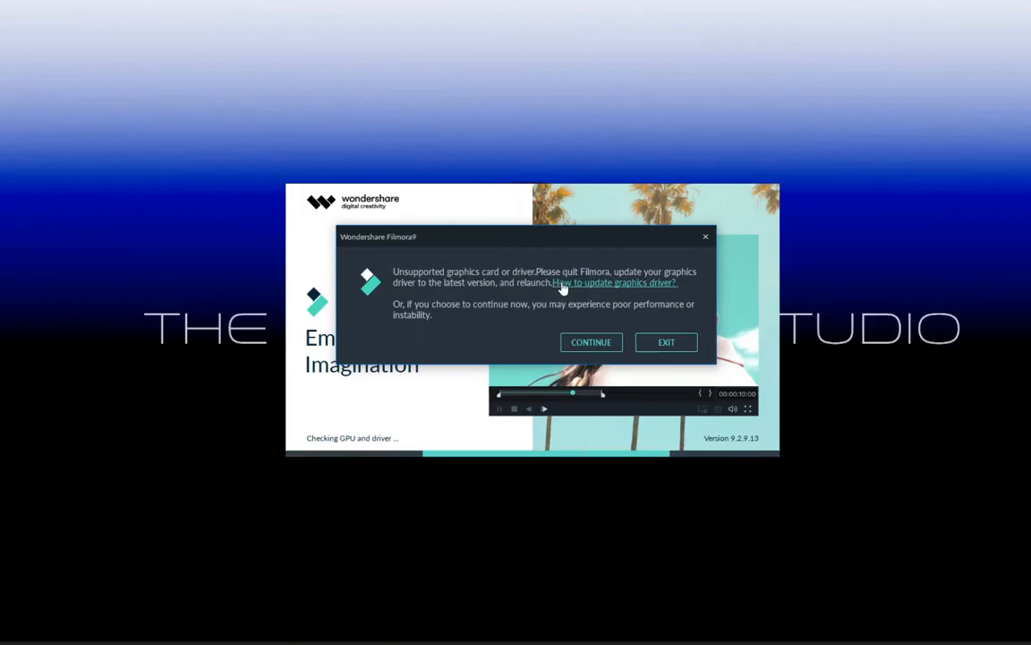
{"action": "mouse_move", "coordinate": [580, 294]}
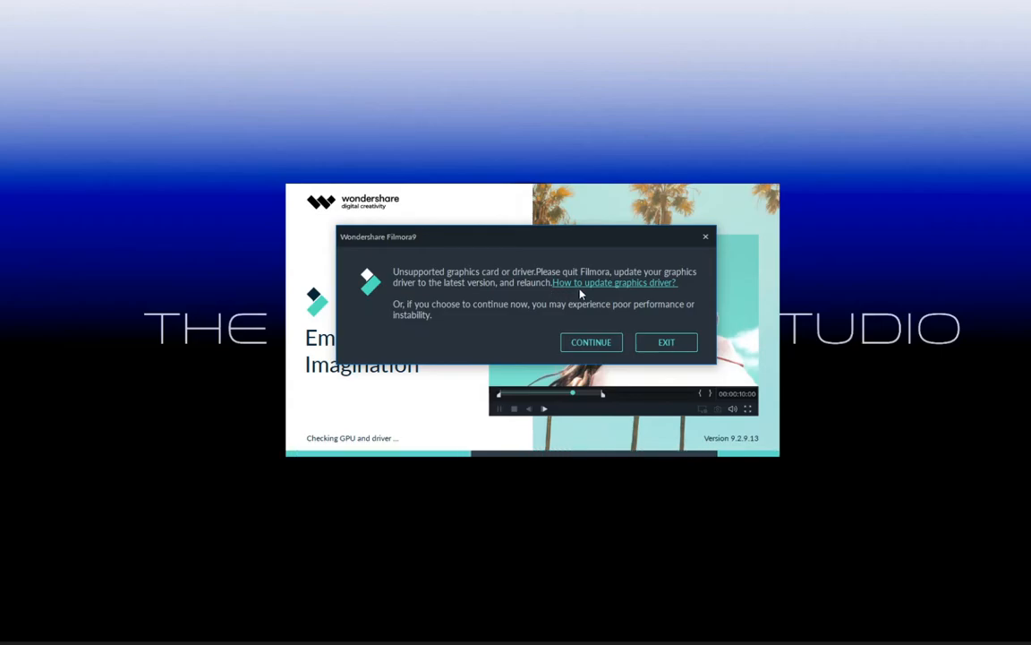
{"action": "mouse_move", "coordinate": [419, 313]}
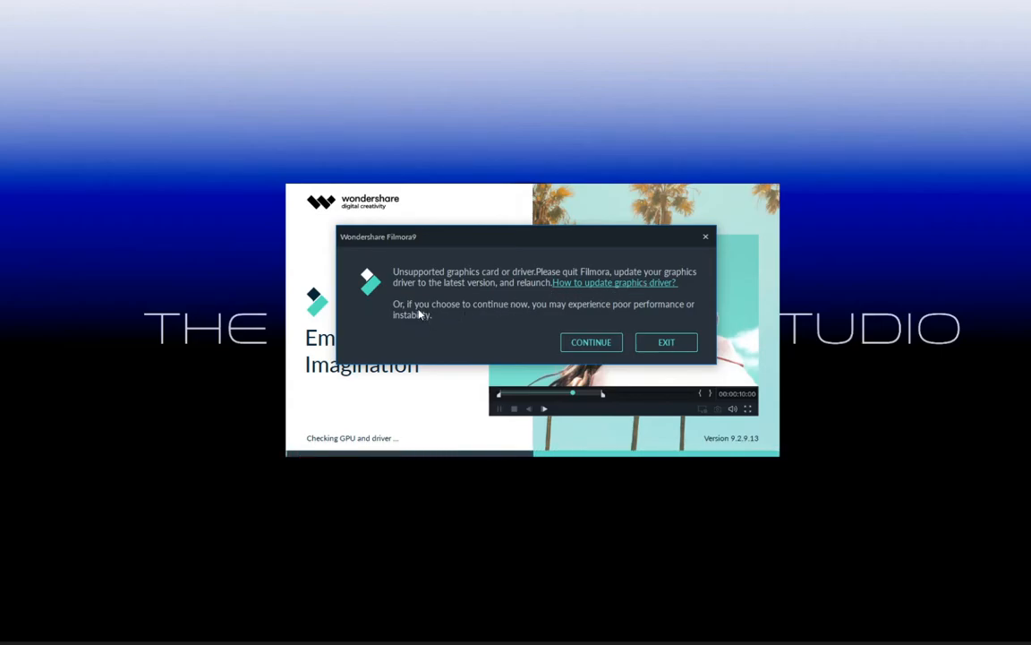
{"action": "mouse_move", "coordinate": [660, 315]}
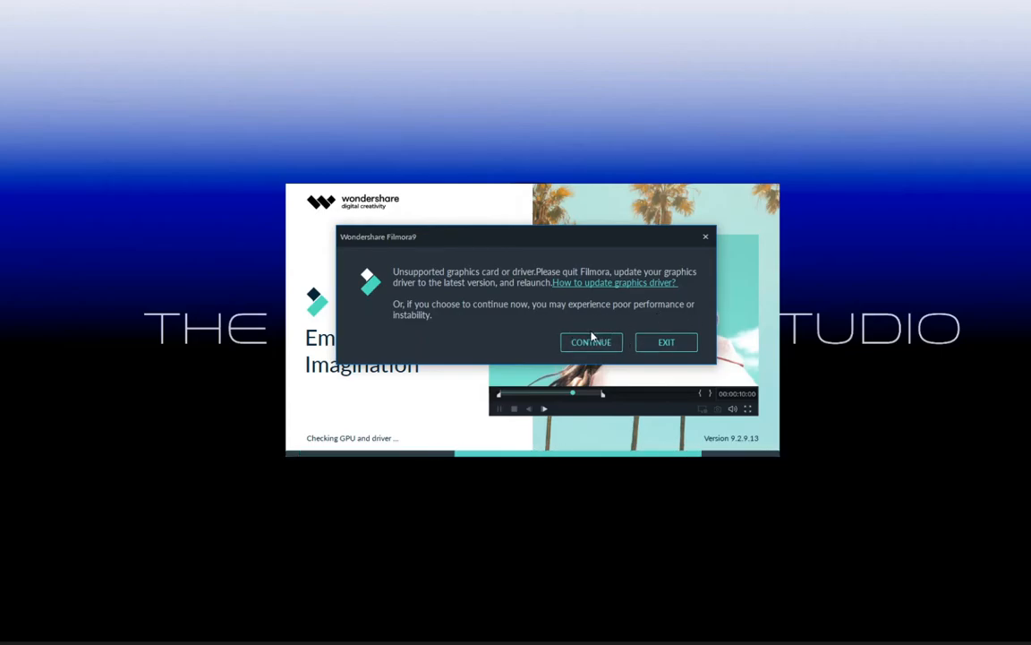
Continue launching Filmora past the unsupported graphics driver warning
{"action": "left_click", "coordinate": [591, 342]}
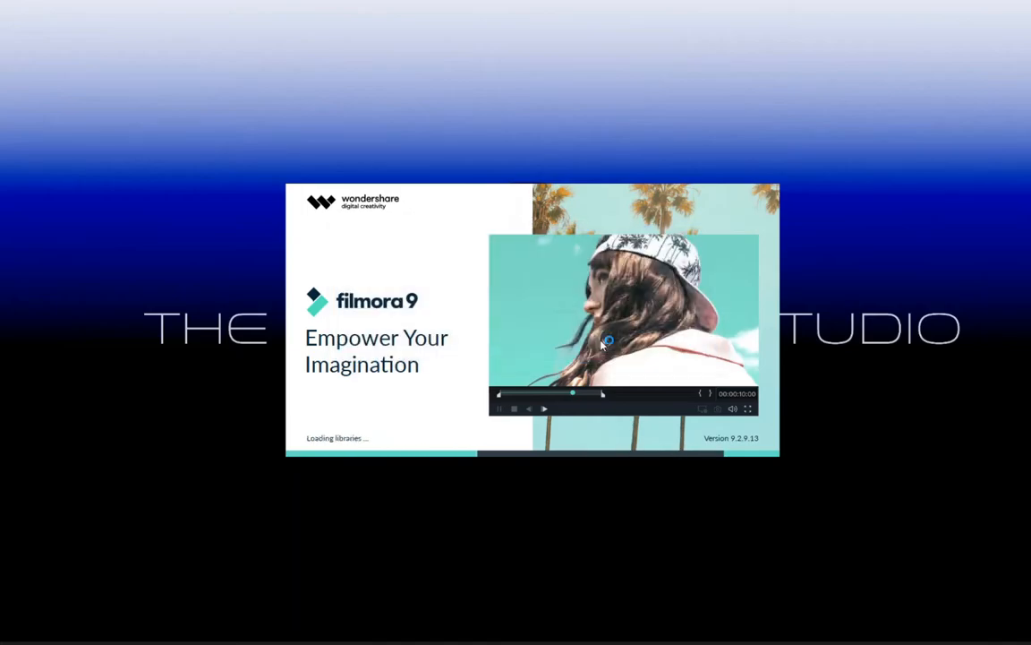
{"action": "mouse_move", "coordinate": [497, 405]}
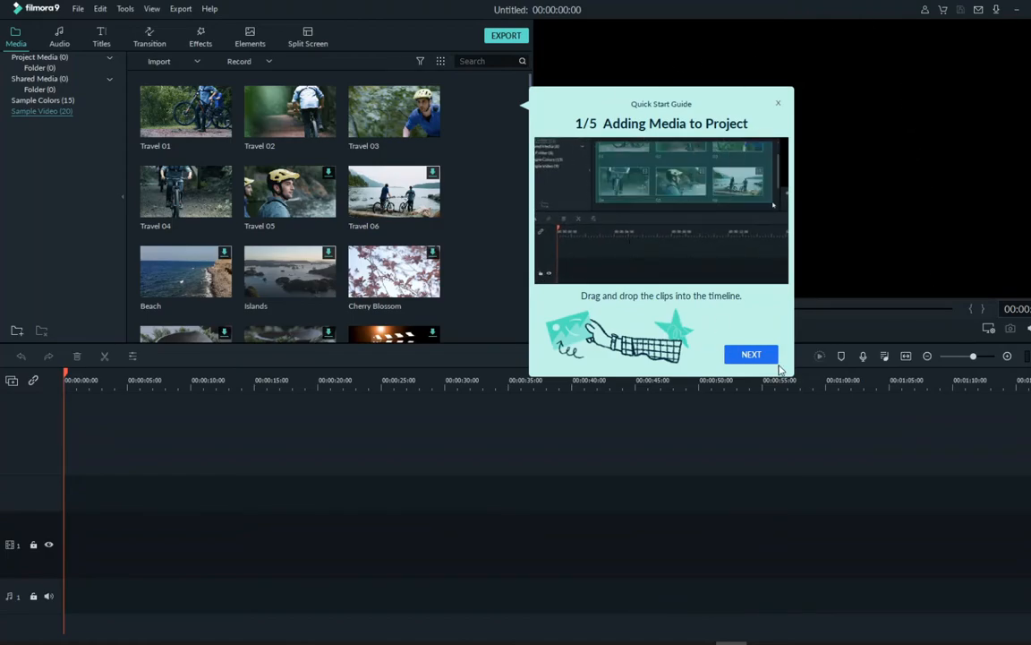
Step through quick start guide steps 2–5 and finish it to reach the empty editor
{"action": "left_click", "coordinate": [752, 354]}
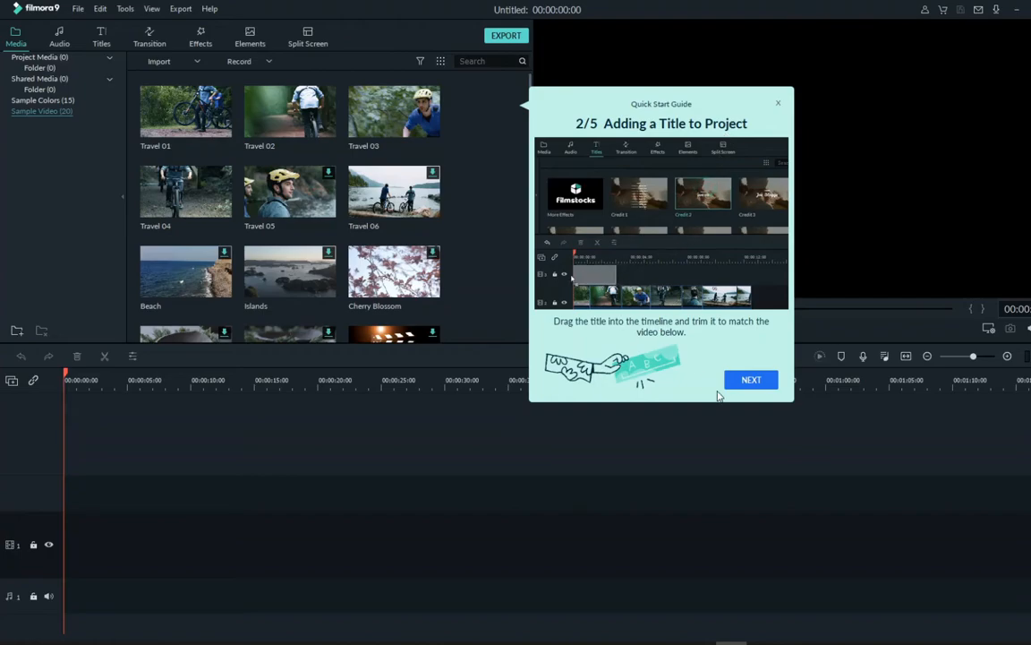
{"action": "left_click", "coordinate": [750, 380]}
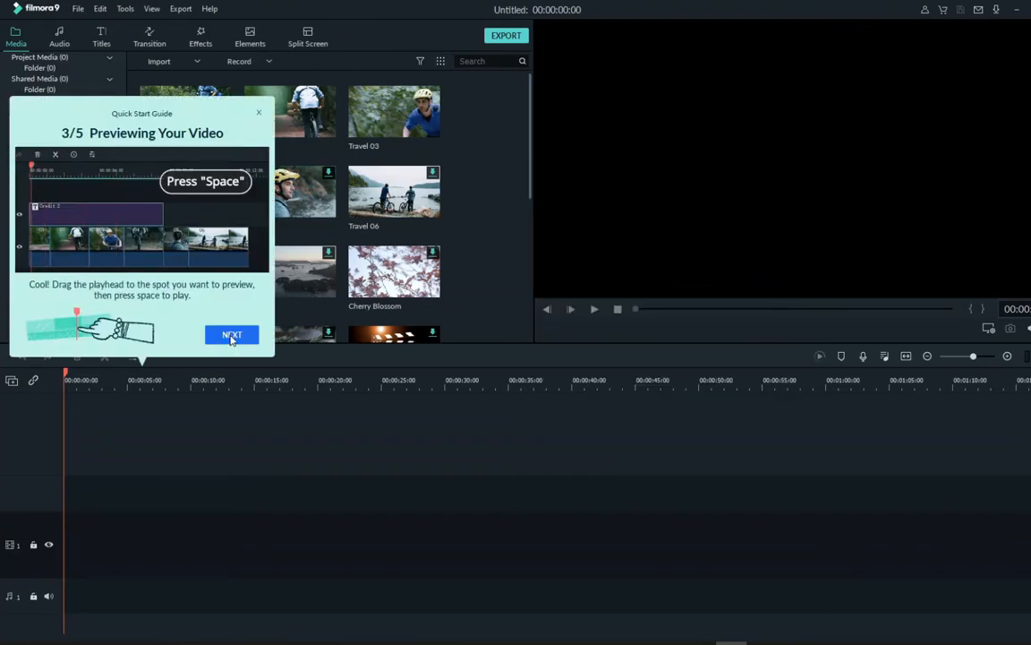
{"action": "left_click", "coordinate": [231, 334]}
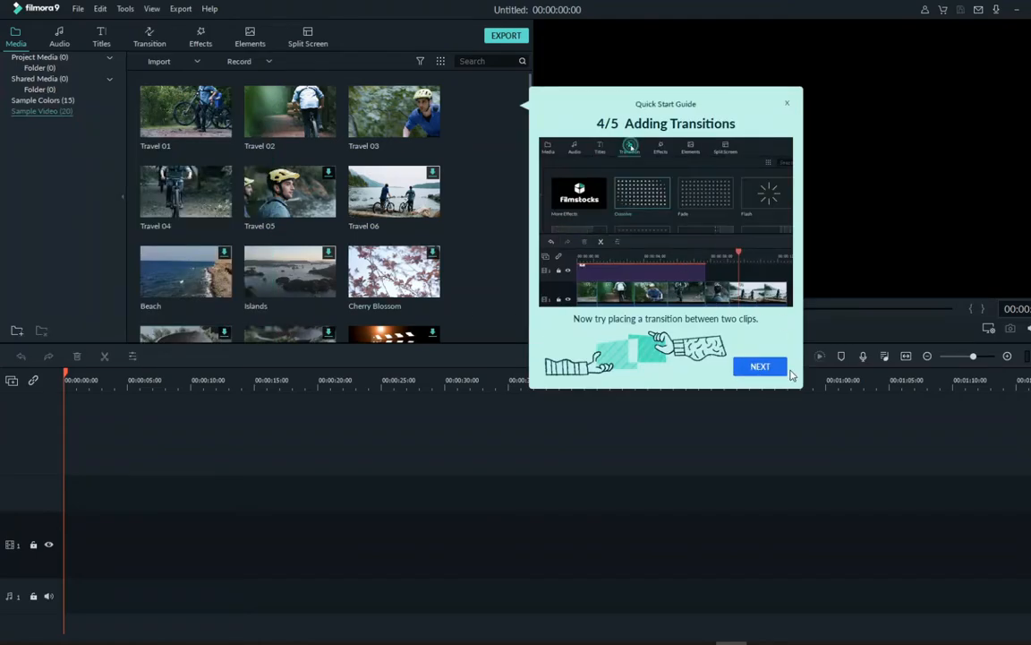
{"action": "left_click", "coordinate": [759, 366]}
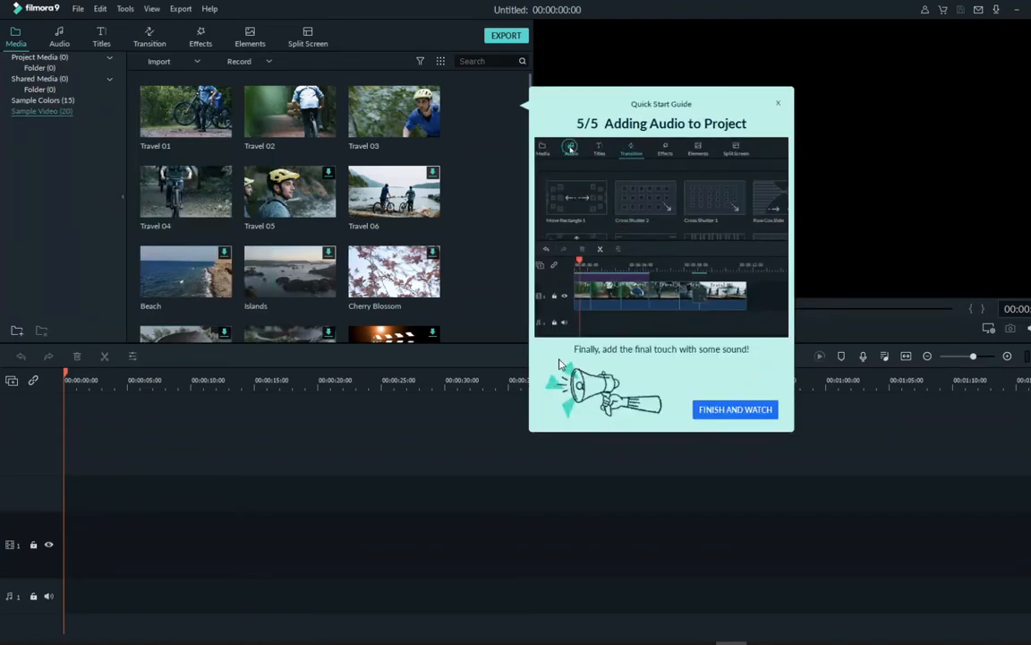
{"action": "left_click", "coordinate": [571, 147]}
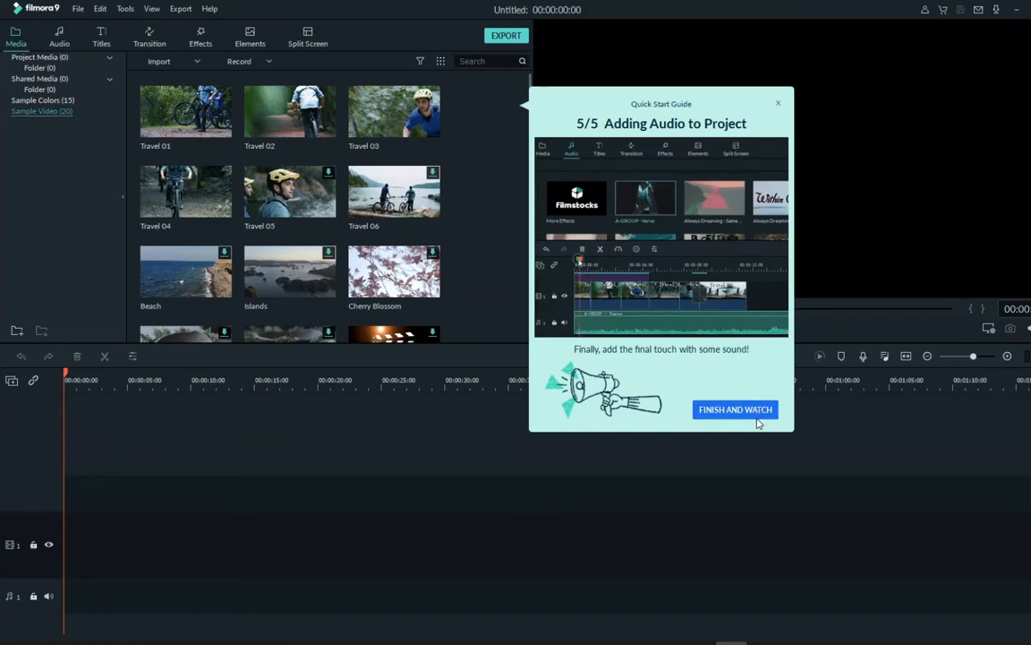
{"action": "left_click", "coordinate": [734, 408]}
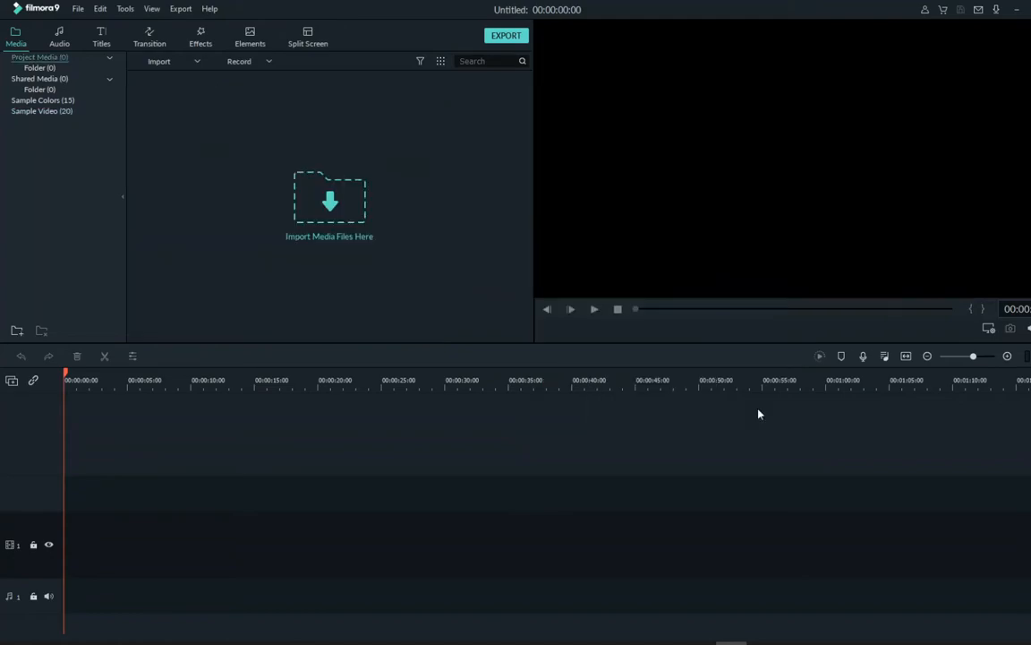
Import the 2019-12-20 screen recording from the Captures folder into the project media, dismissing the promo window
{"action": "left_click", "coordinate": [329, 201]}
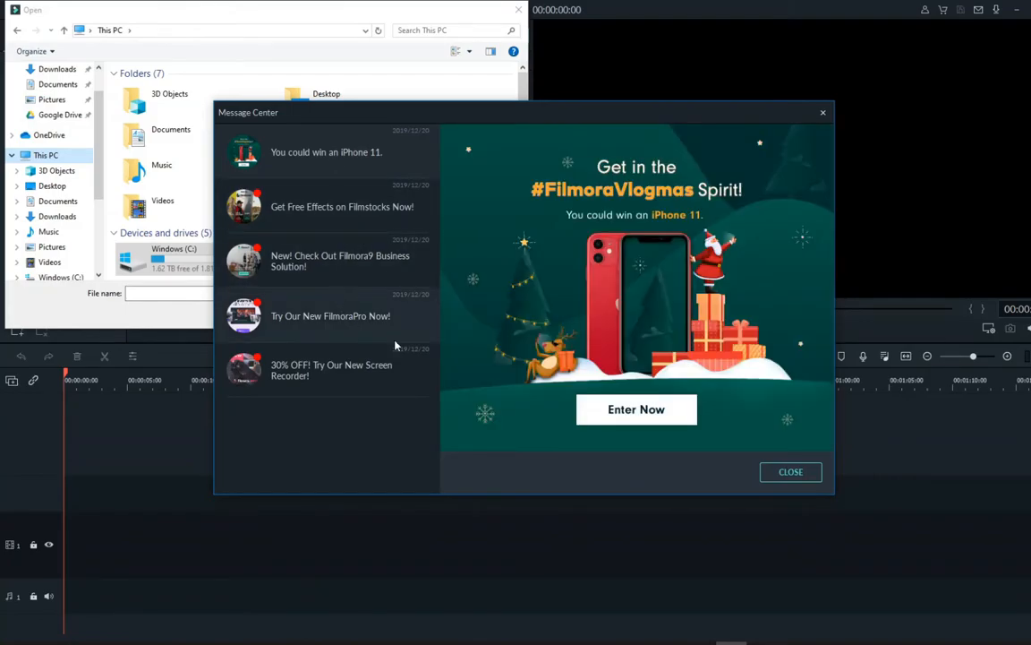
{"action": "left_click", "coordinate": [790, 473]}
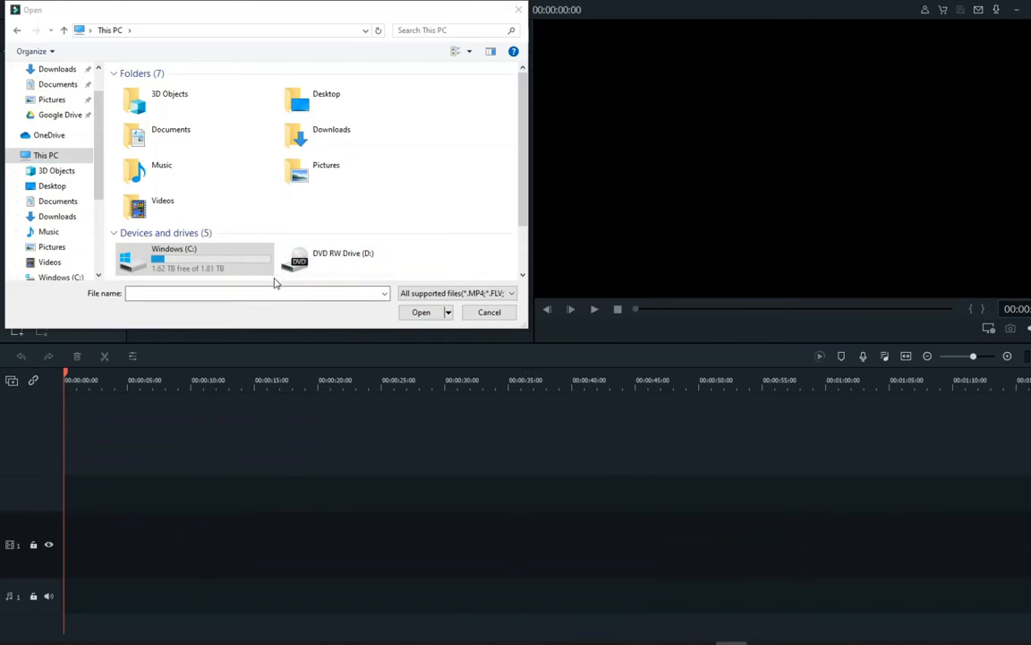
{"action": "double_click", "coordinate": [161, 200]}
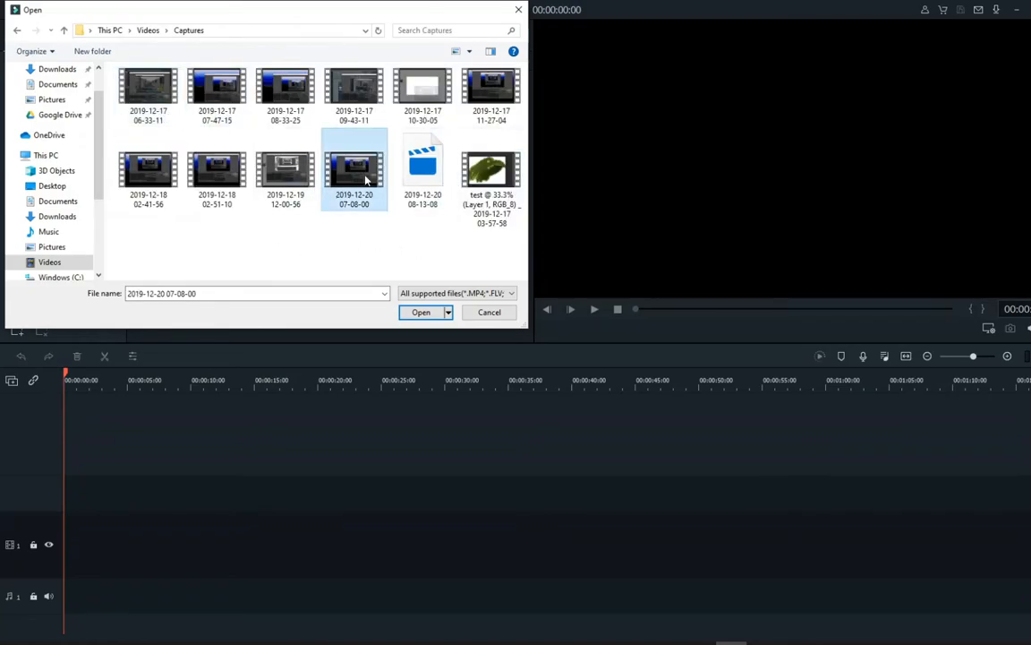
{"action": "left_click", "coordinate": [419, 312]}
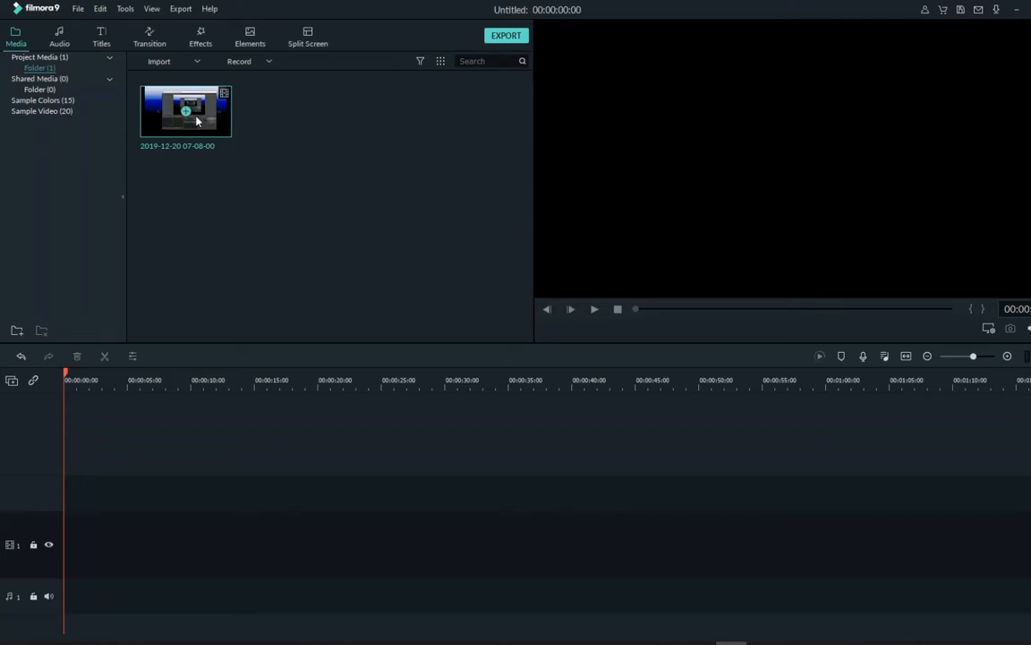
{"action": "mouse_move", "coordinate": [275, 233]}
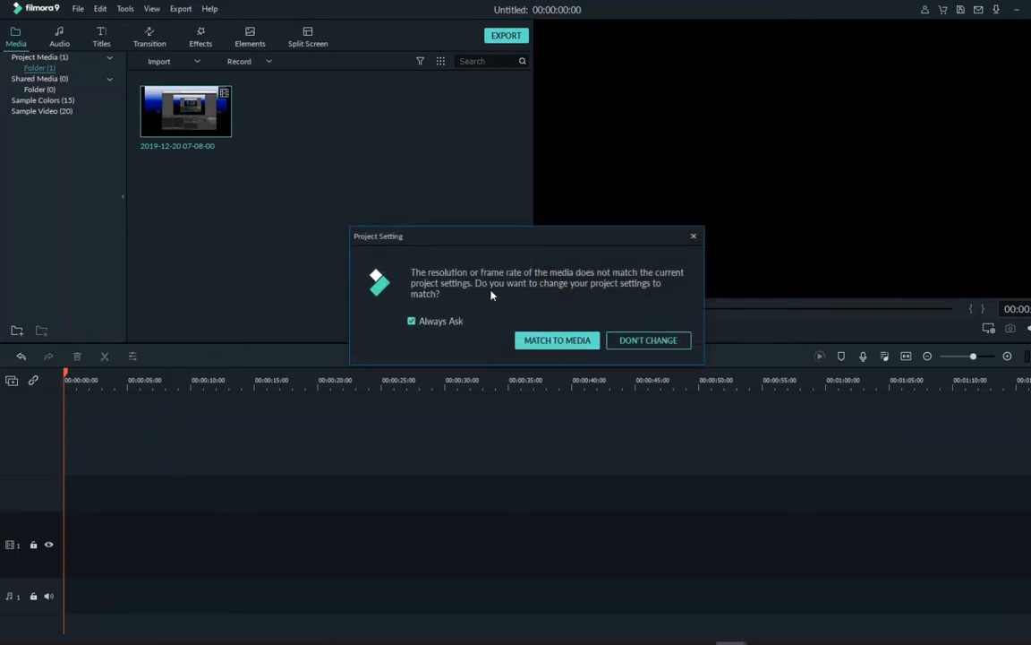
{"action": "mouse_move", "coordinate": [451, 285]}
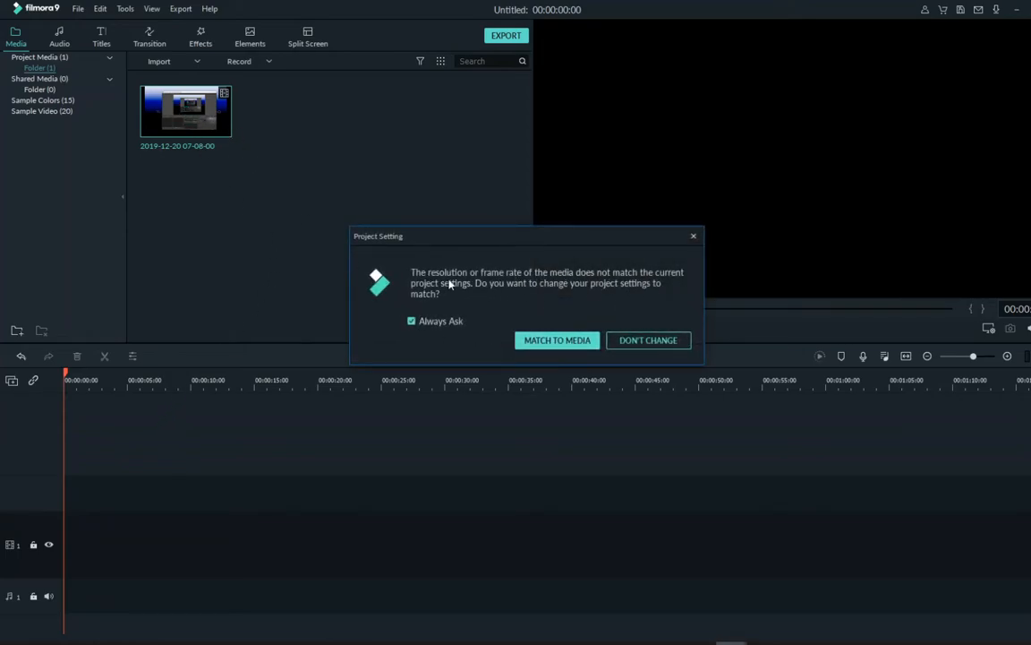
{"action": "mouse_move", "coordinate": [619, 287]}
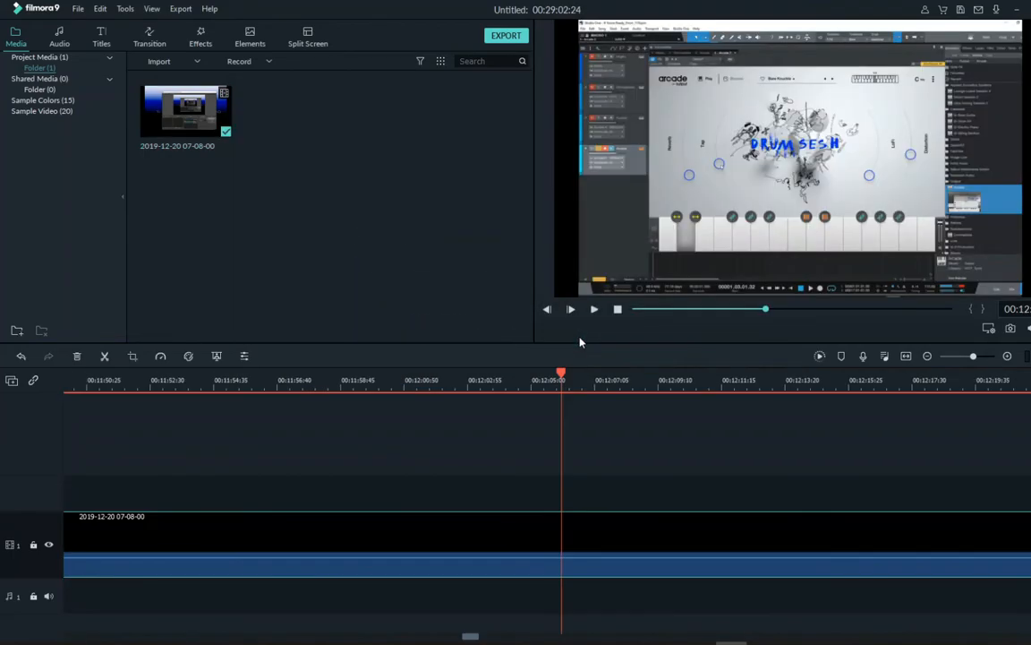
Stop the preview, play it again and jump the playhead further along the clip
{"action": "left_click", "coordinate": [569, 308]}
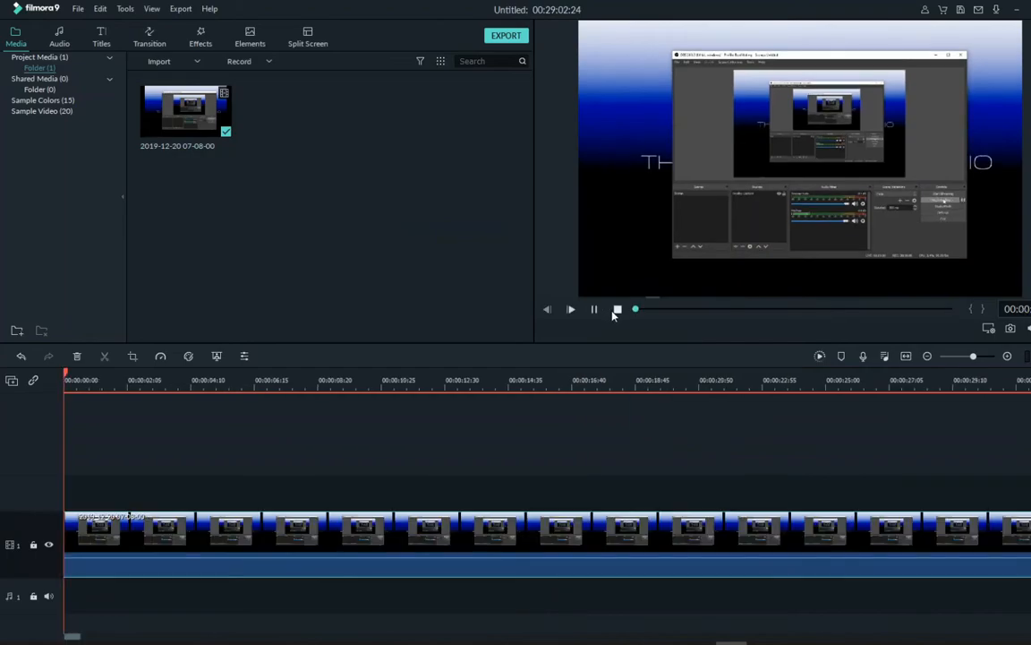
{"action": "left_click", "coordinate": [594, 308]}
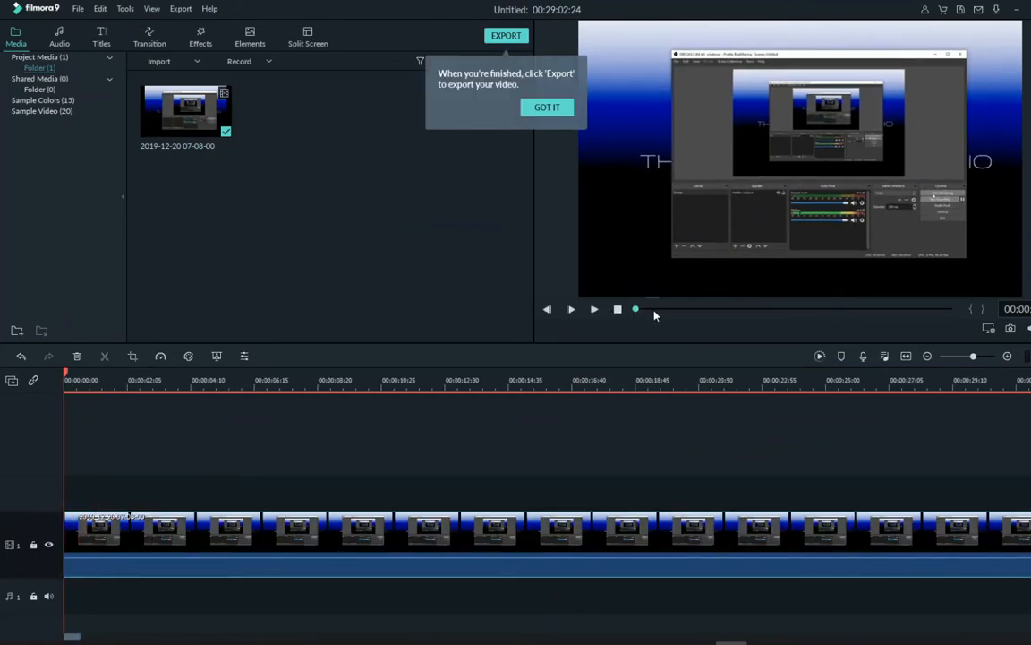
{"action": "left_click", "coordinate": [548, 107]}
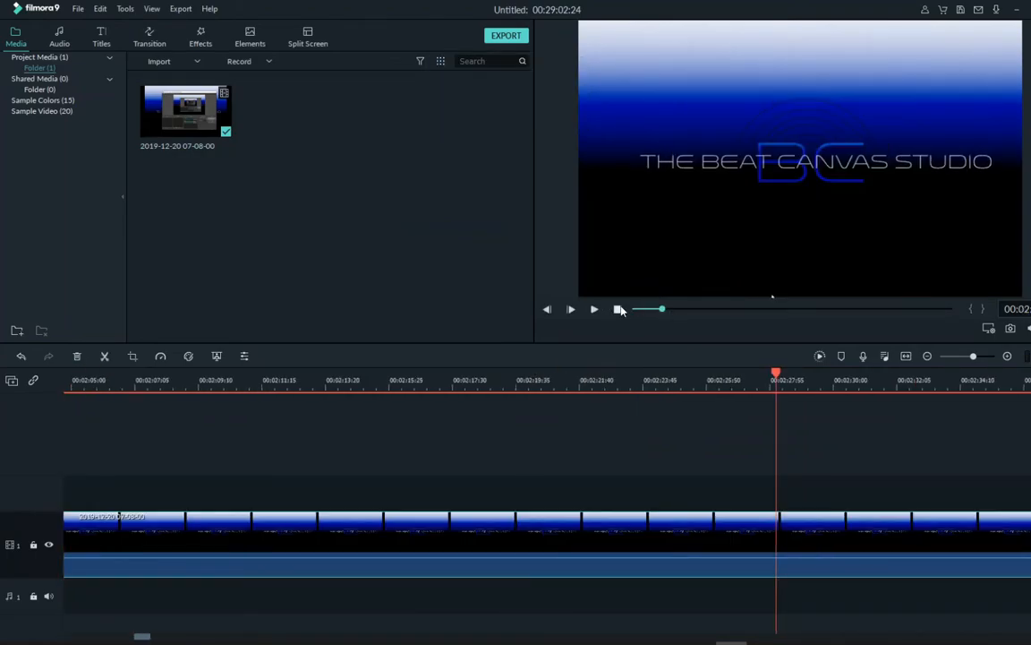
Stop preview playback so the playhead returns near the start of the clip
{"action": "left_click", "coordinate": [570, 308]}
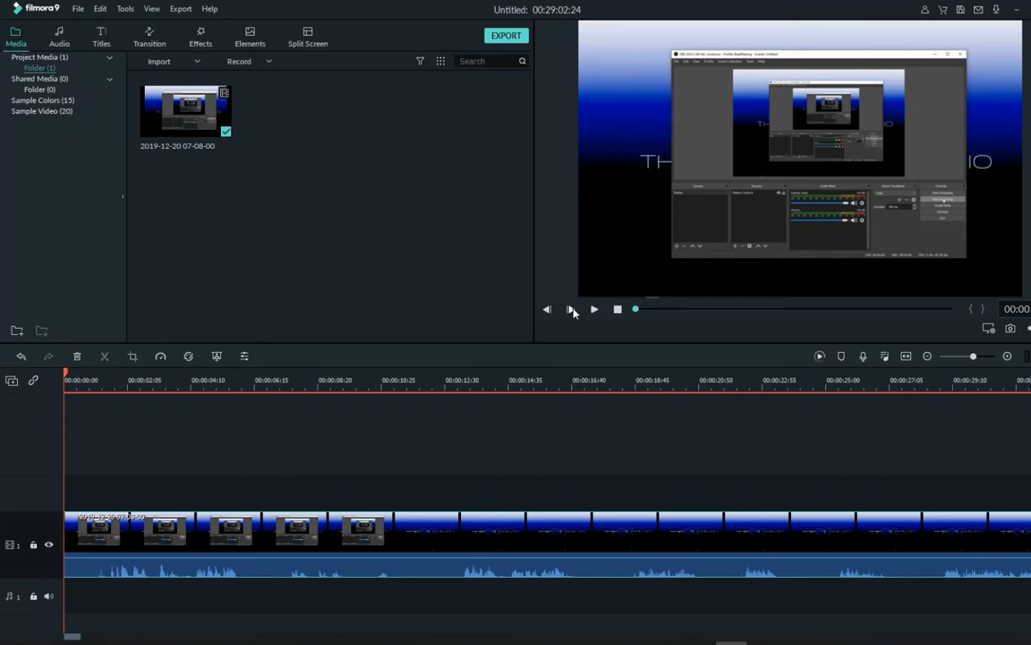
{"action": "mouse_move", "coordinate": [505, 211]}
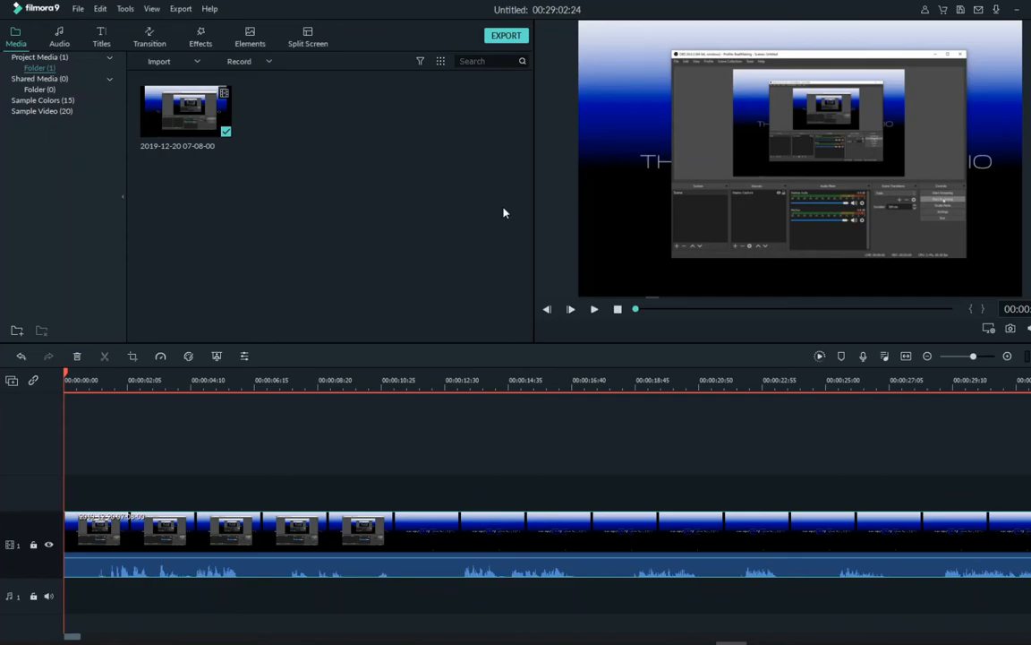
{"action": "mouse_move", "coordinate": [252, 219]}
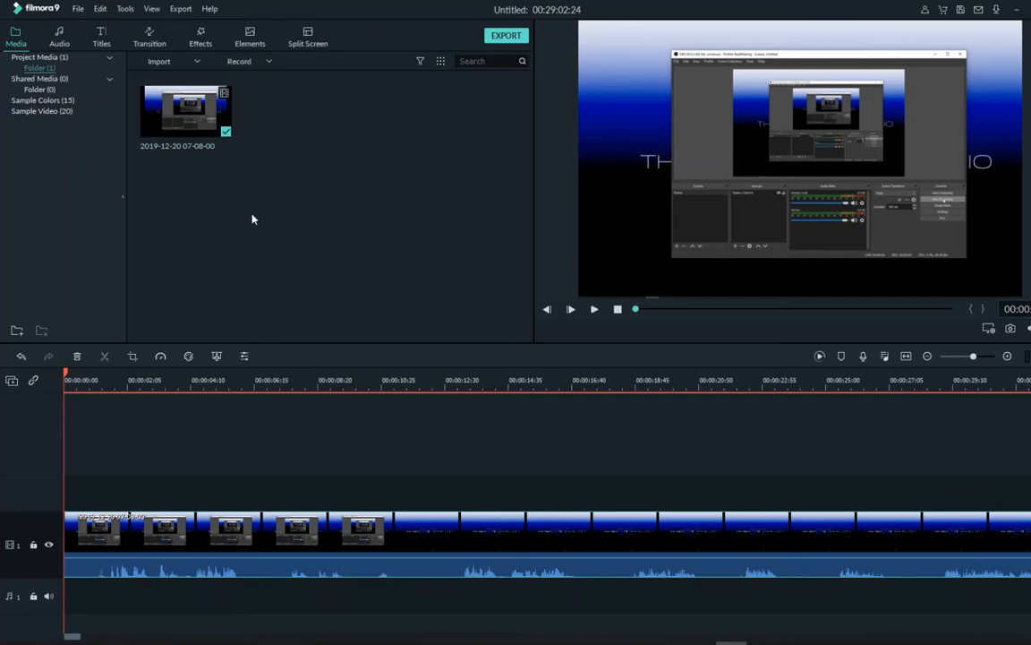
{"action": "mouse_move", "coordinate": [762, 287]}
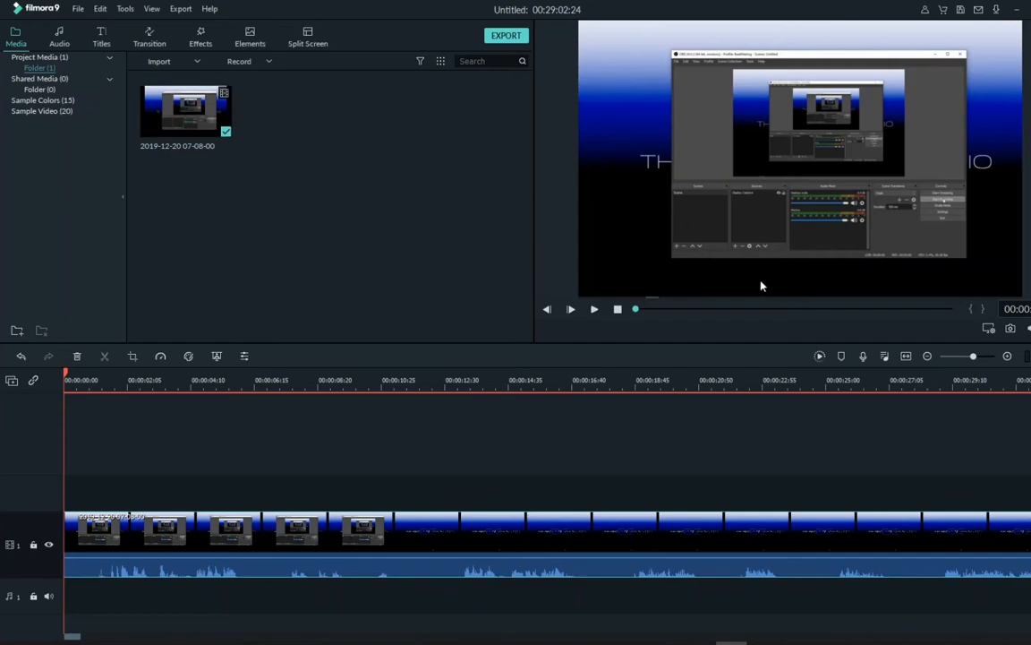
{"action": "mouse_move", "coordinate": [891, 51]}
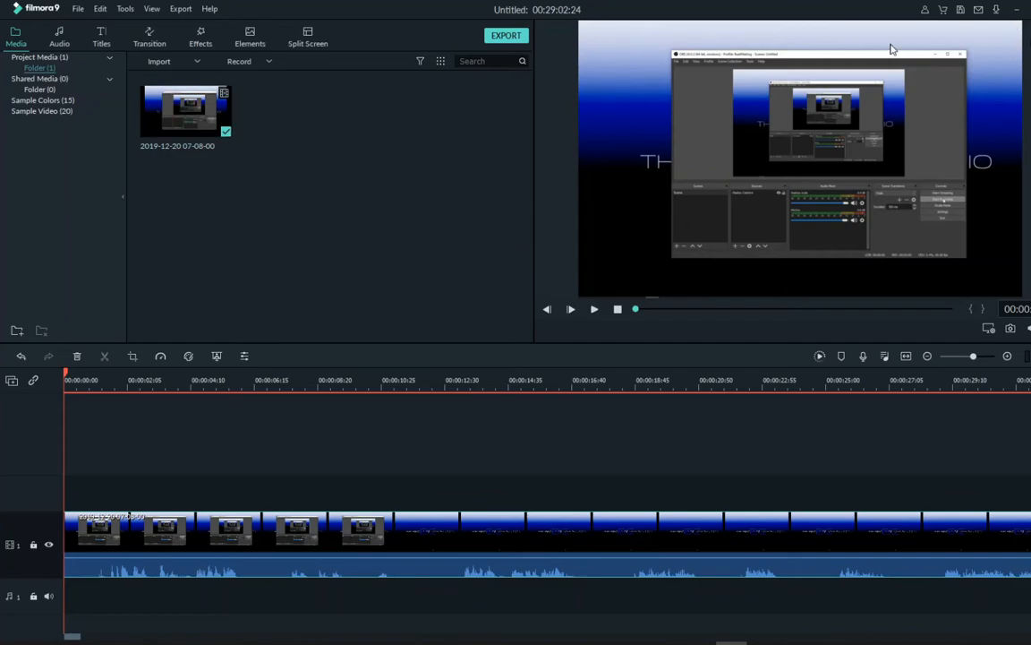
{"action": "mouse_move", "coordinate": [600, 62]}
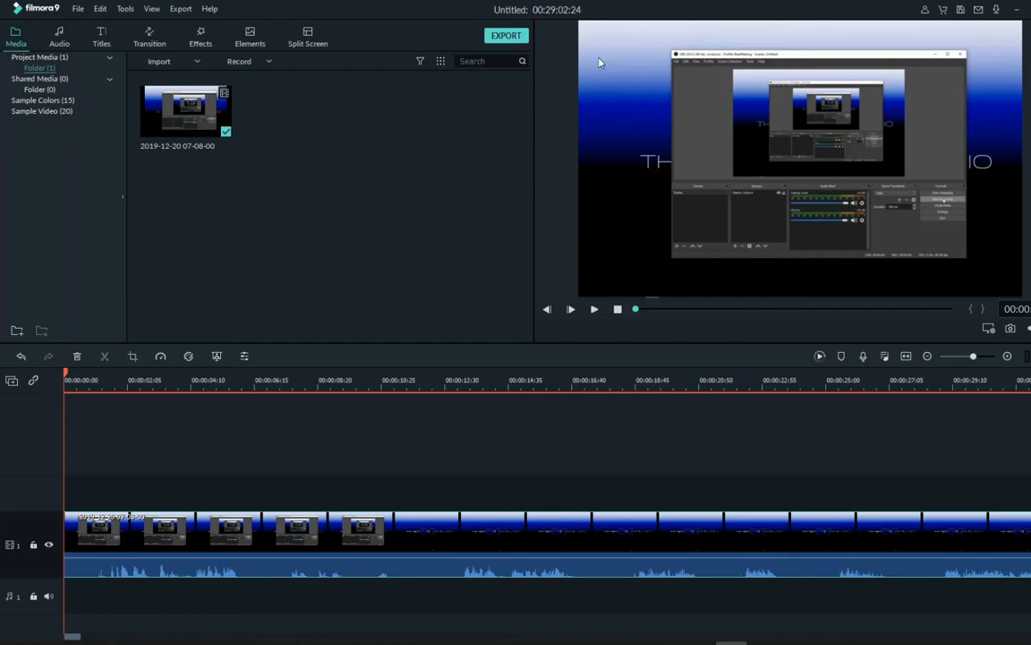
{"action": "mouse_move", "coordinate": [600, 62]}
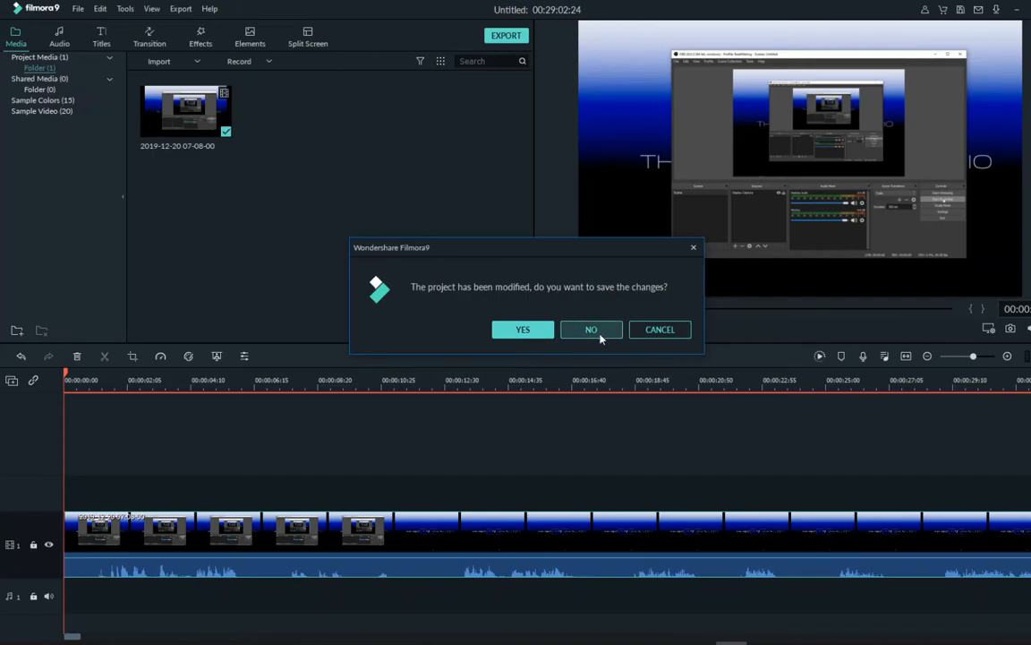
Answer No to the save prompt so Filmora exits without saving the project
{"action": "left_click", "coordinate": [591, 330]}
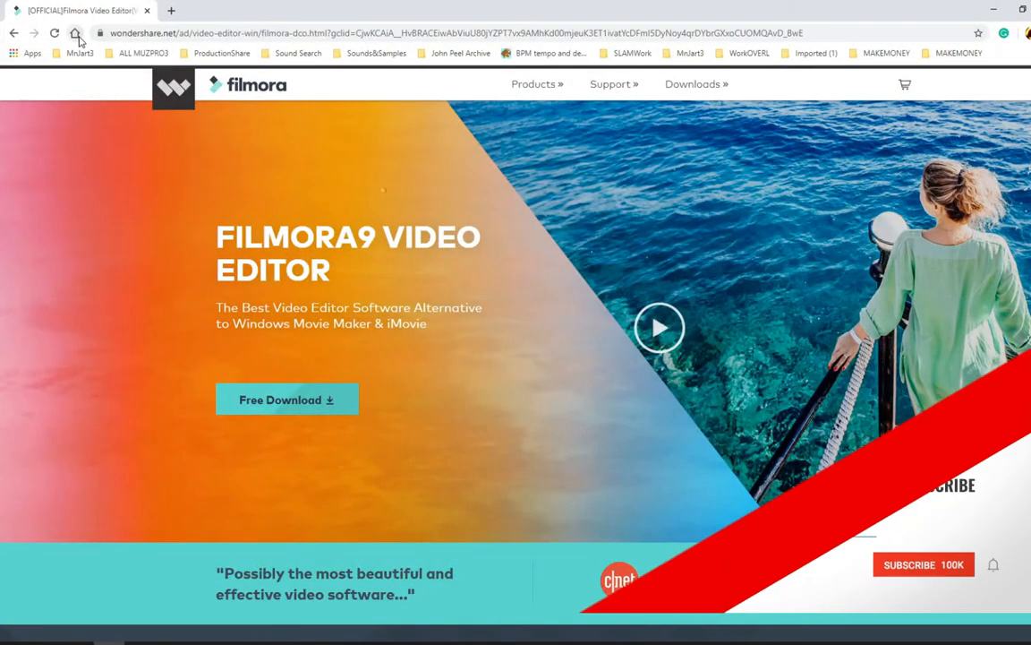
Close the Filmora download tab, leaving a Google new-tab page with the search field ready
{"action": "left_click", "coordinate": [76, 32]}
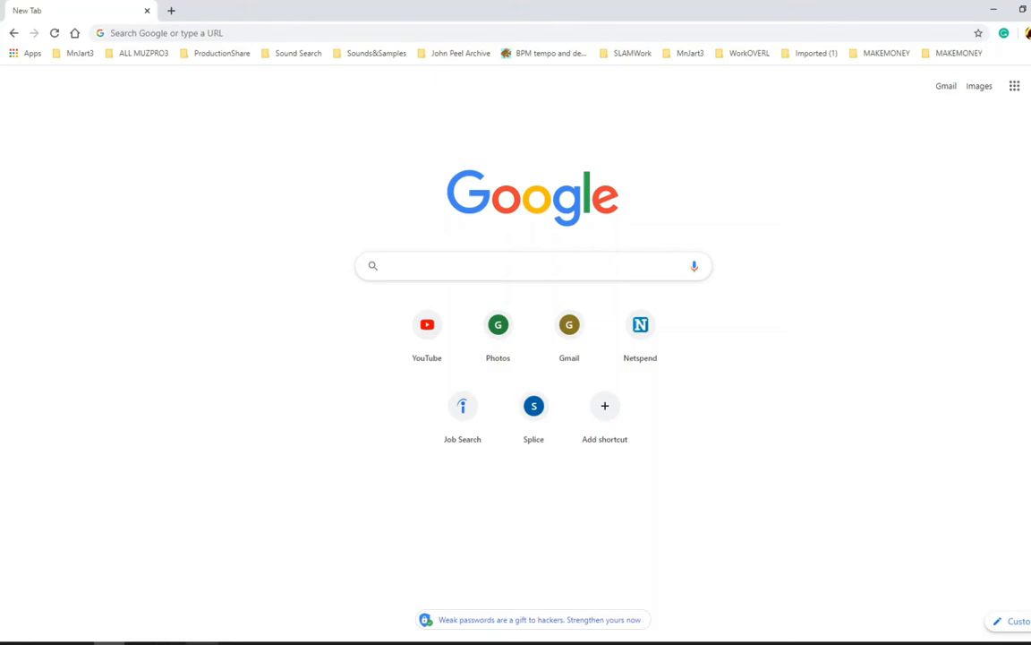
{"action": "left_click", "coordinate": [534, 265]}
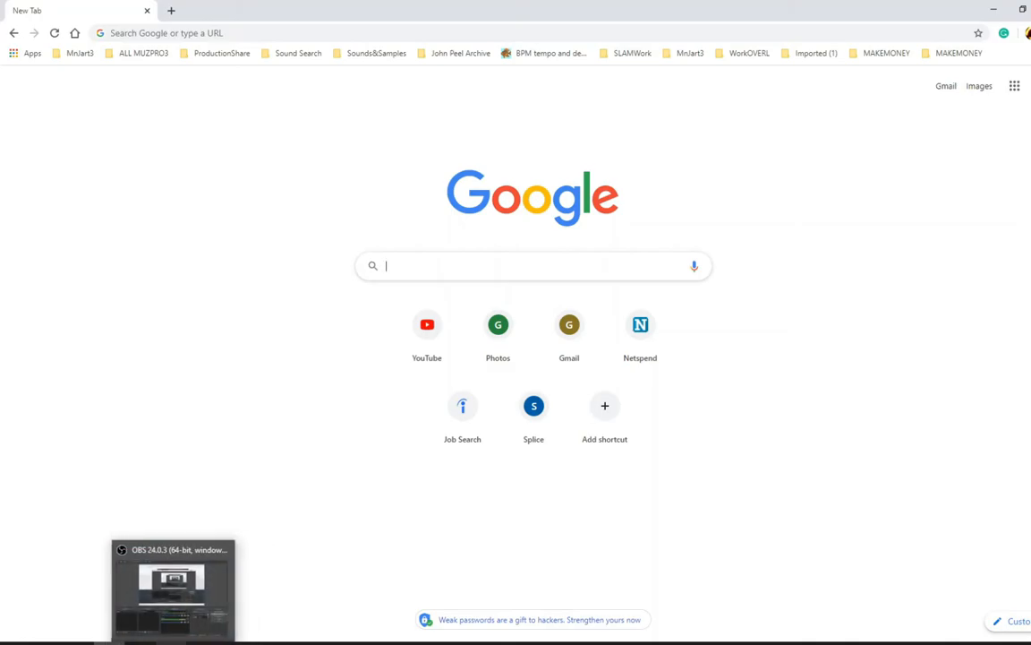
{"action": "mouse_move", "coordinate": [172, 587]}
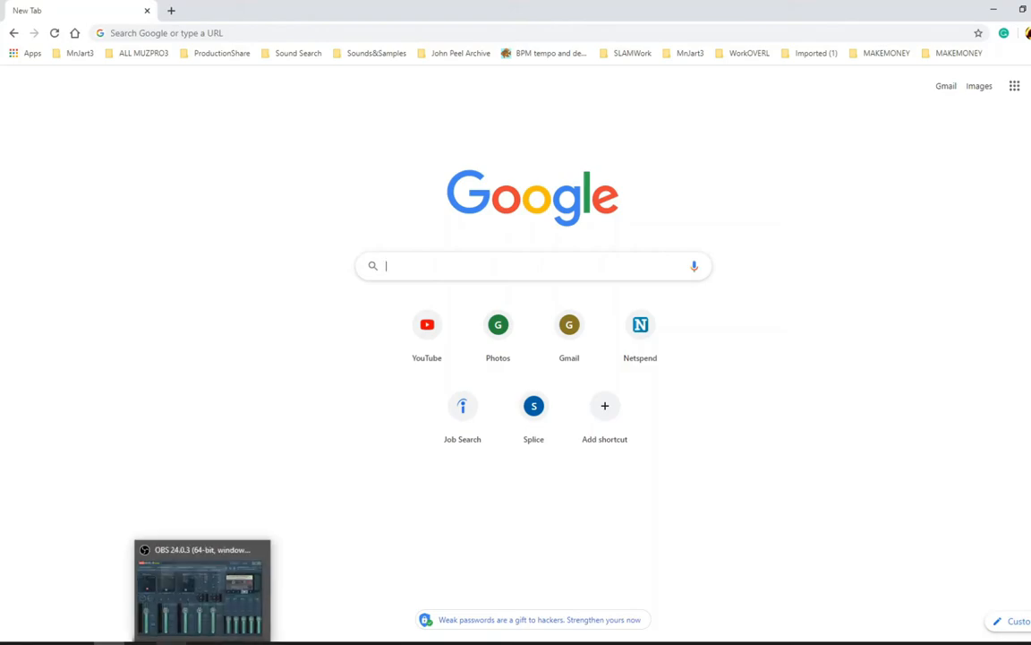
{"action": "mouse_move", "coordinate": [199, 587]}
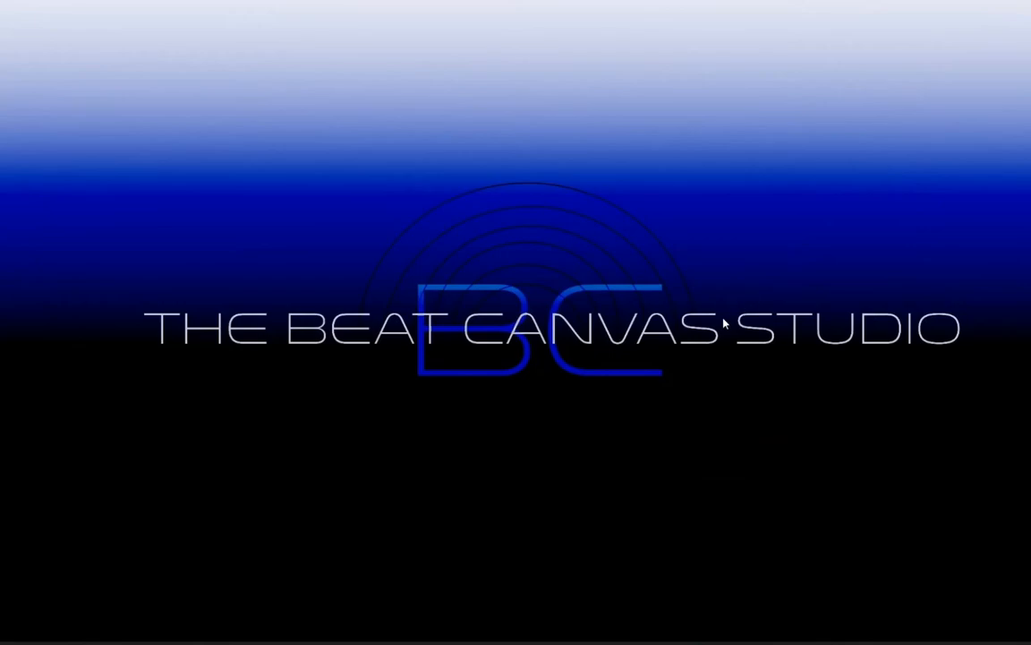
{"action": "mouse_move", "coordinate": [840, 419]}
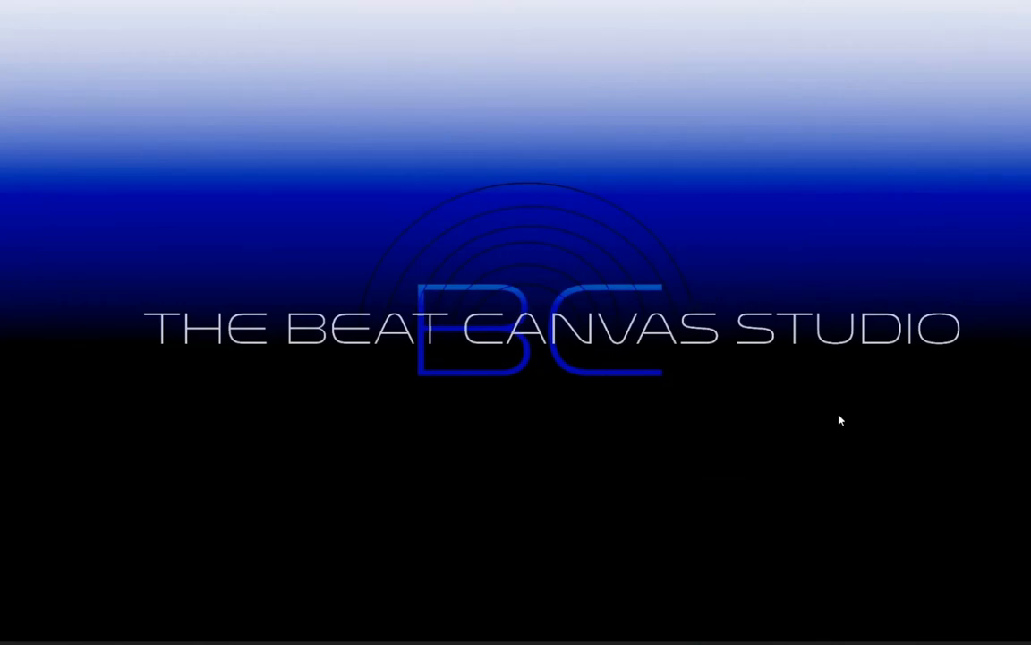
{"action": "mouse_move", "coordinate": [823, 425]}
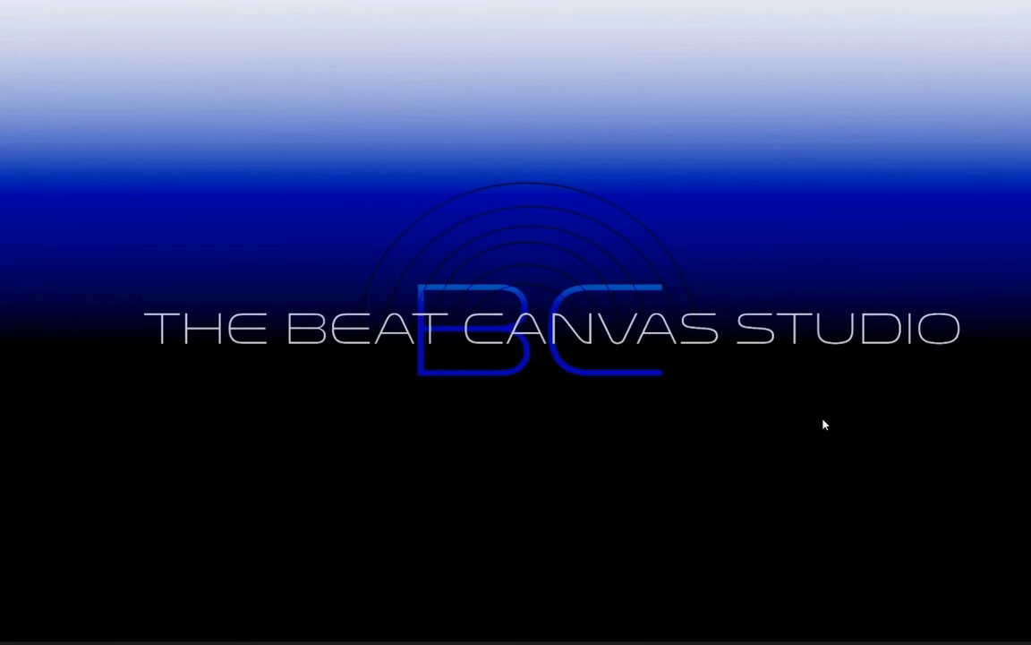
{"action": "mouse_move", "coordinate": [419, 267]}
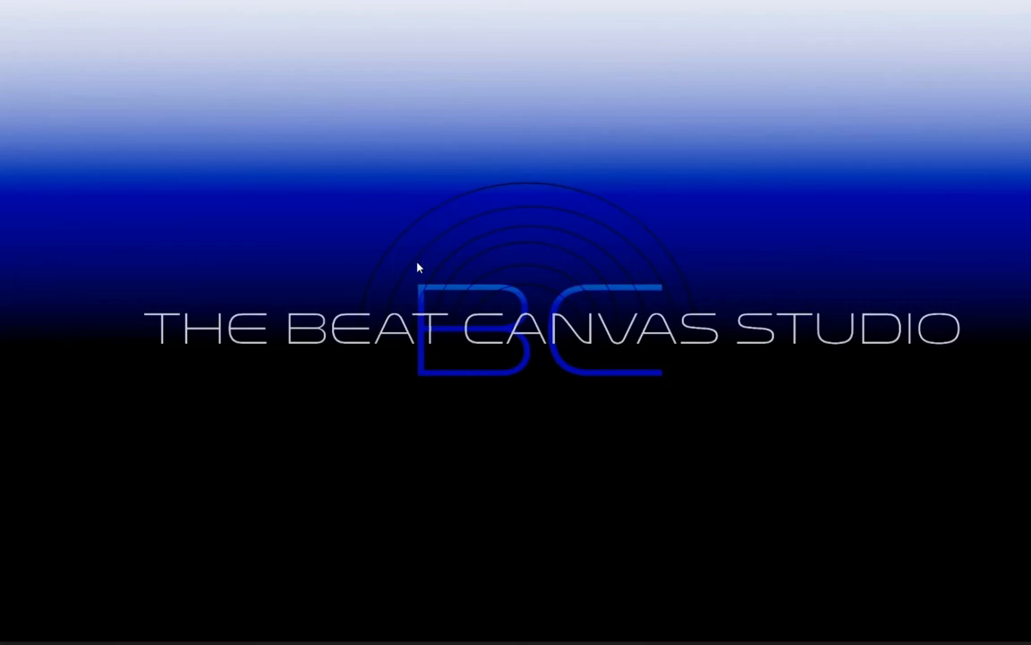